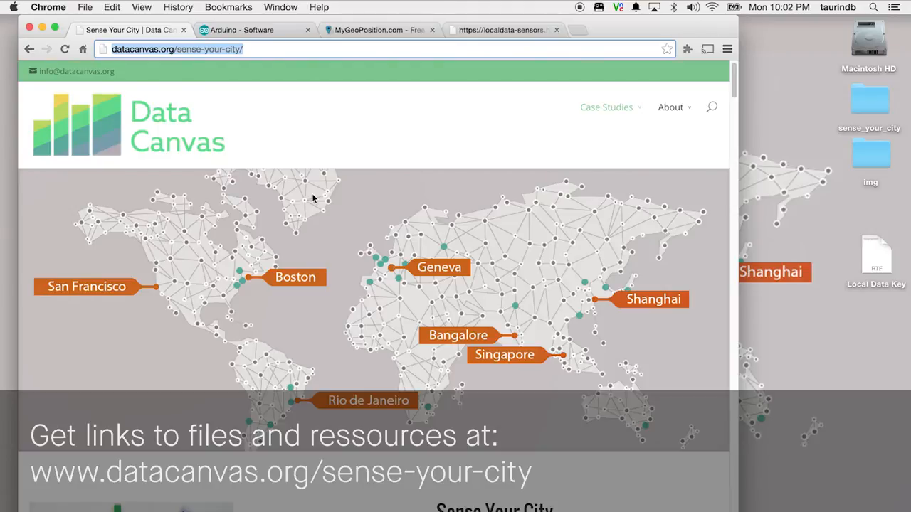
pyautogui.moveTo(375, 219)
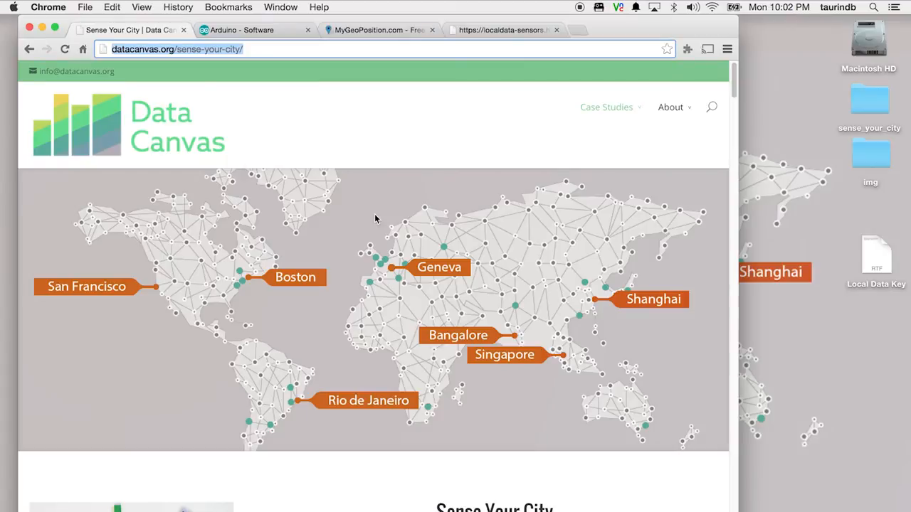
pyautogui.moveTo(263, 54)
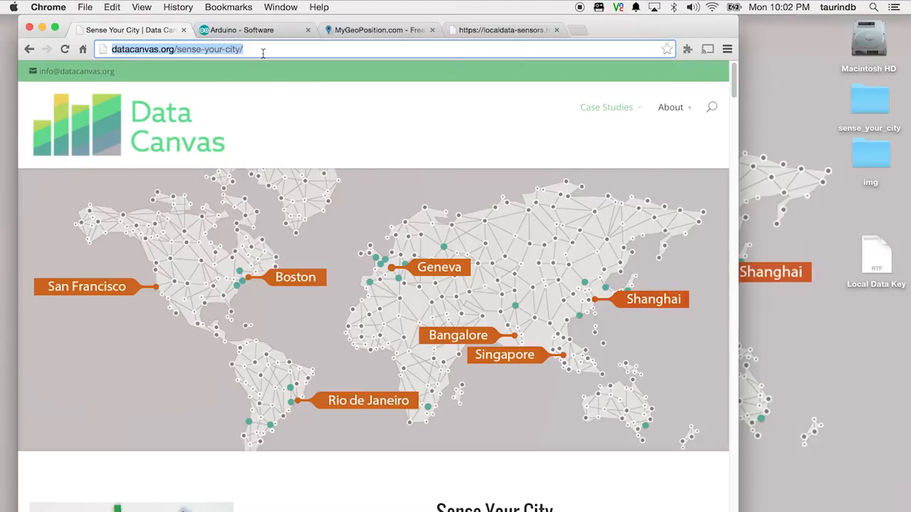
# Step: Switch to the Arduino Software tab and scroll to the Arduino 1.5.8 BETA download links
pyautogui.click(253, 30)
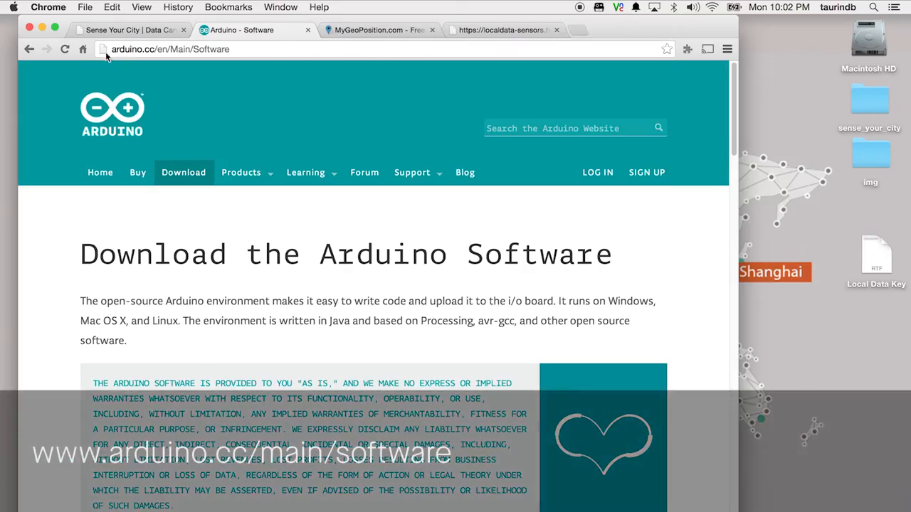
pyautogui.moveTo(193, 185)
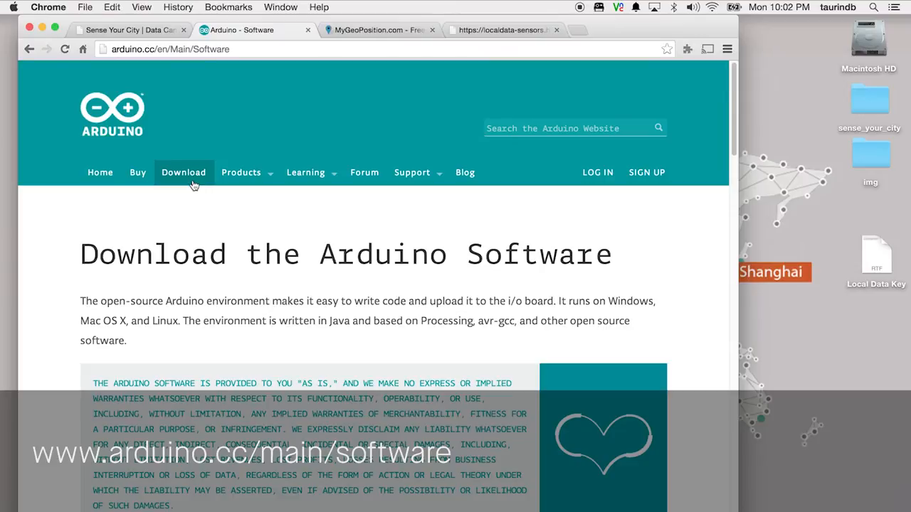
pyautogui.scroll(-3)
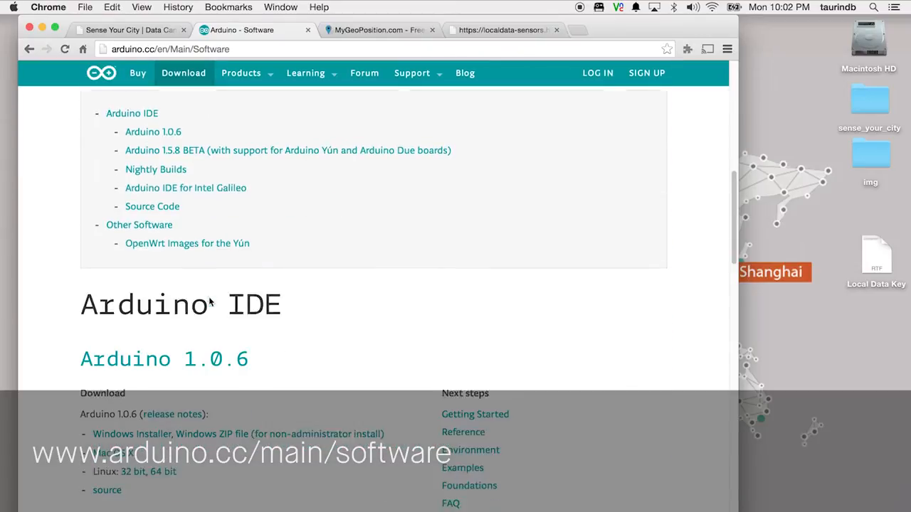
pyautogui.scroll(-3)
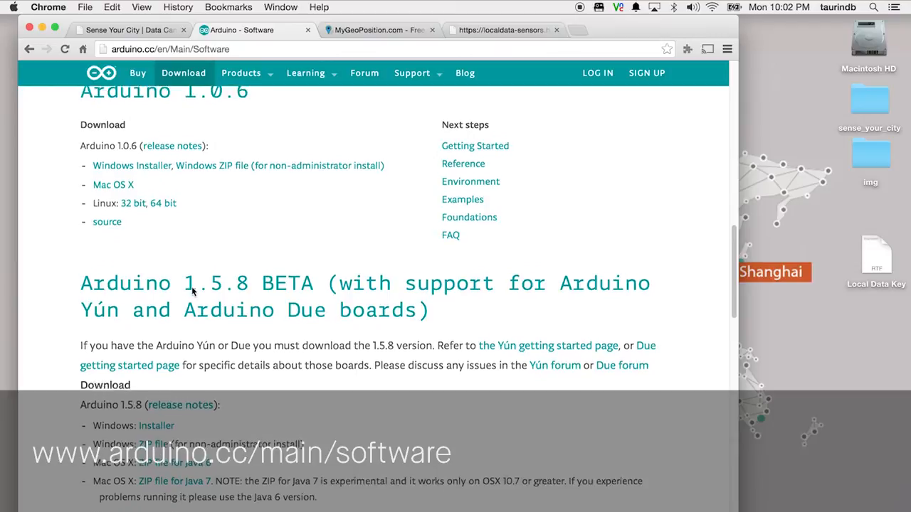
pyautogui.scroll(3)
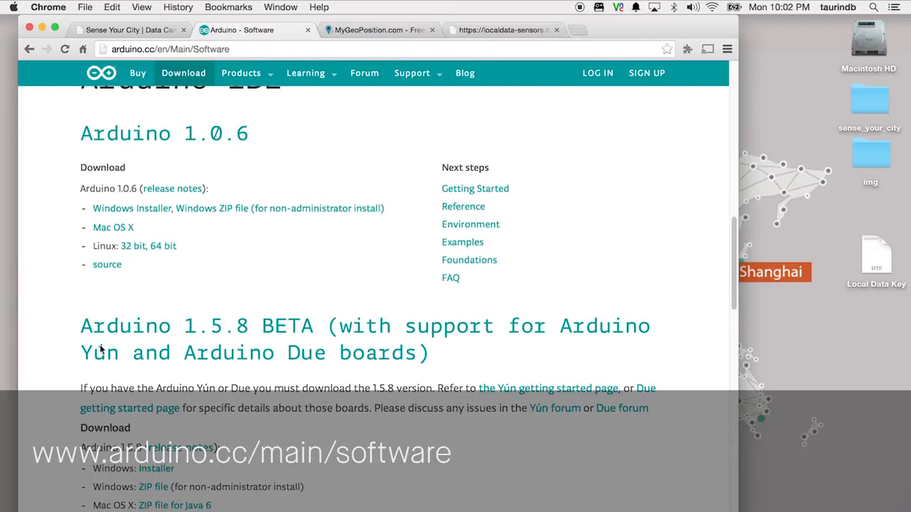
pyautogui.moveTo(200, 339)
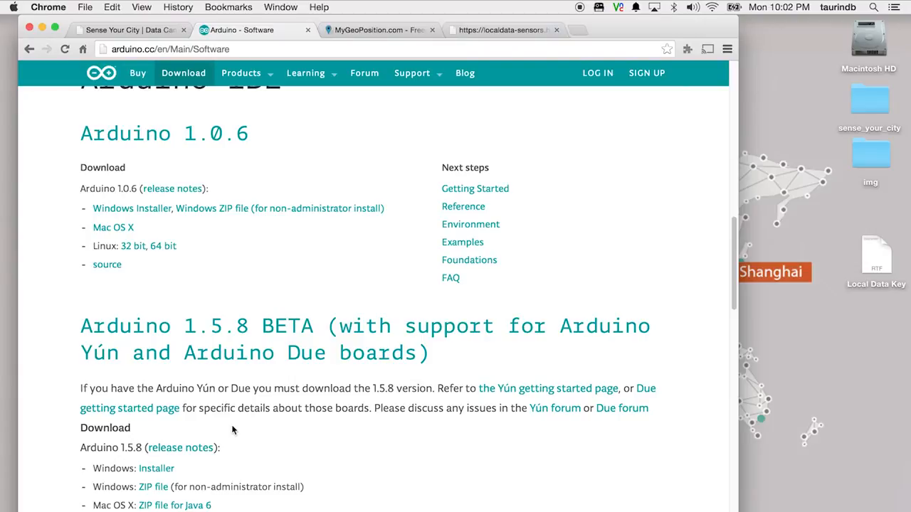
pyautogui.scroll(-3)
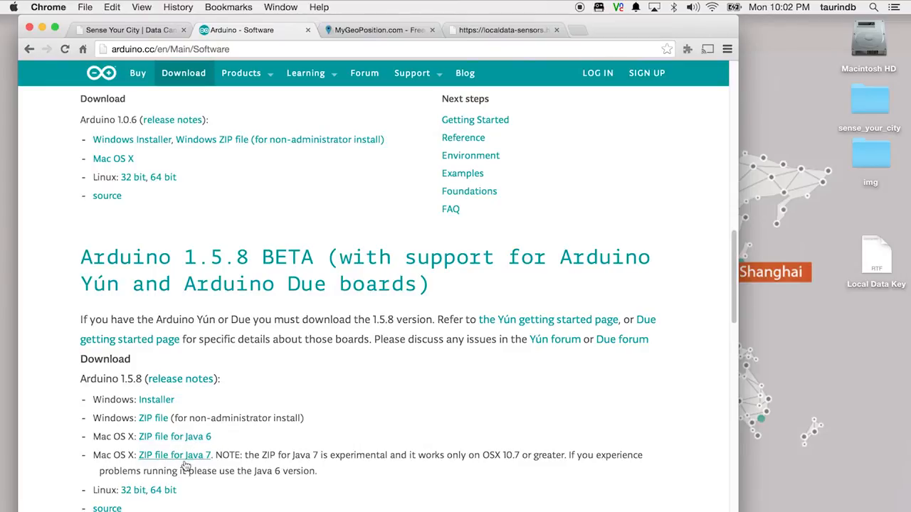
pyautogui.scroll(-3)
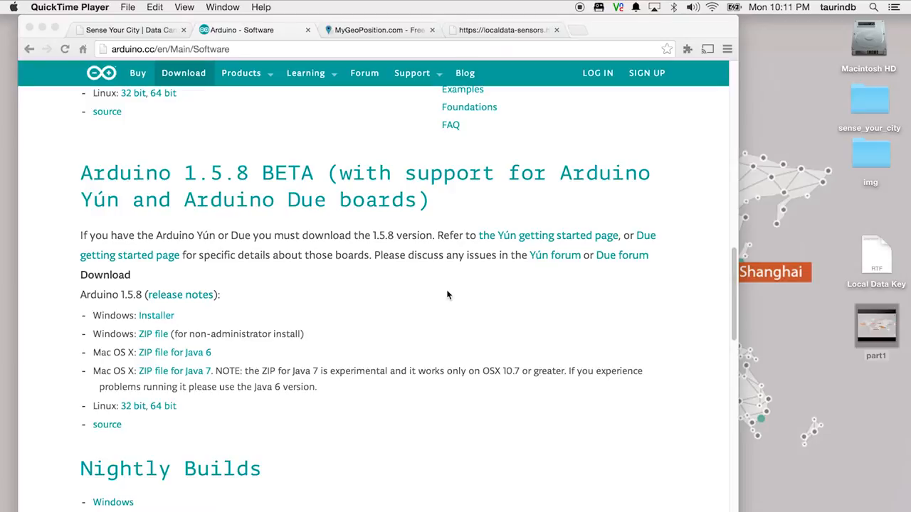
pyautogui.click(711, 7)
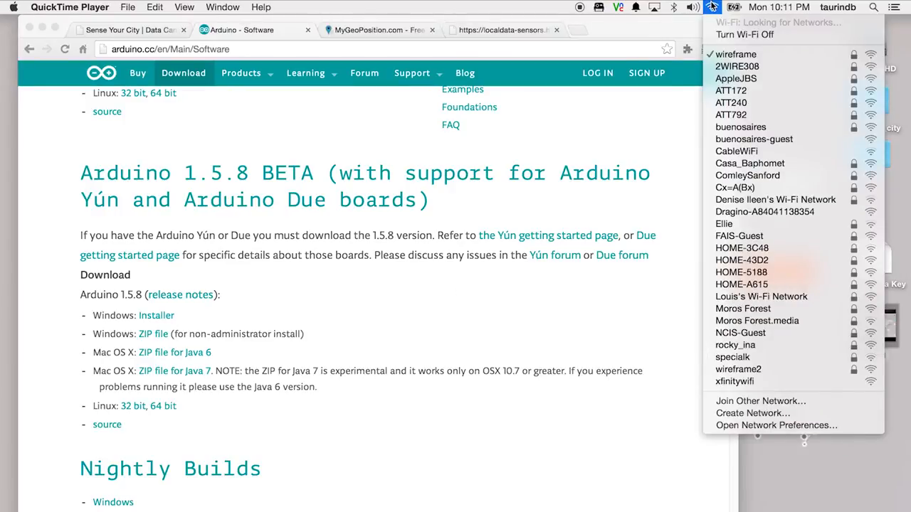
pyautogui.moveTo(764, 211)
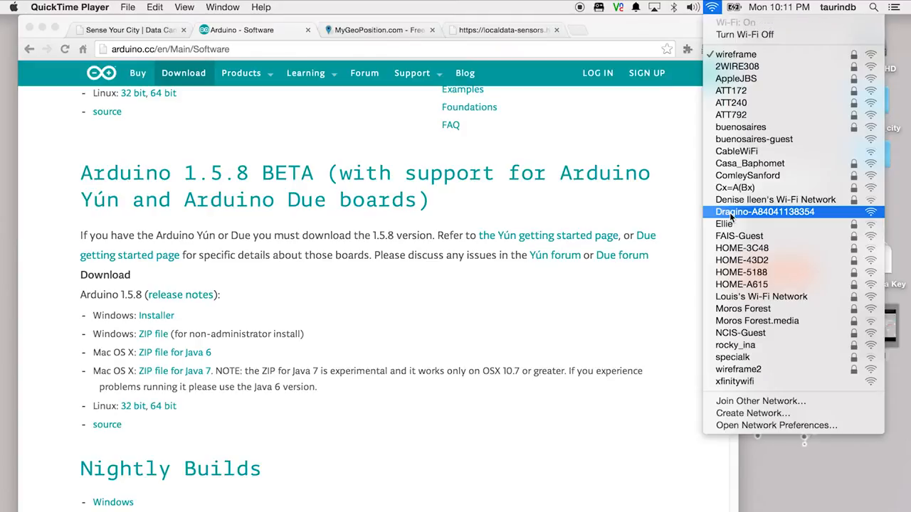
pyautogui.click(766, 211)
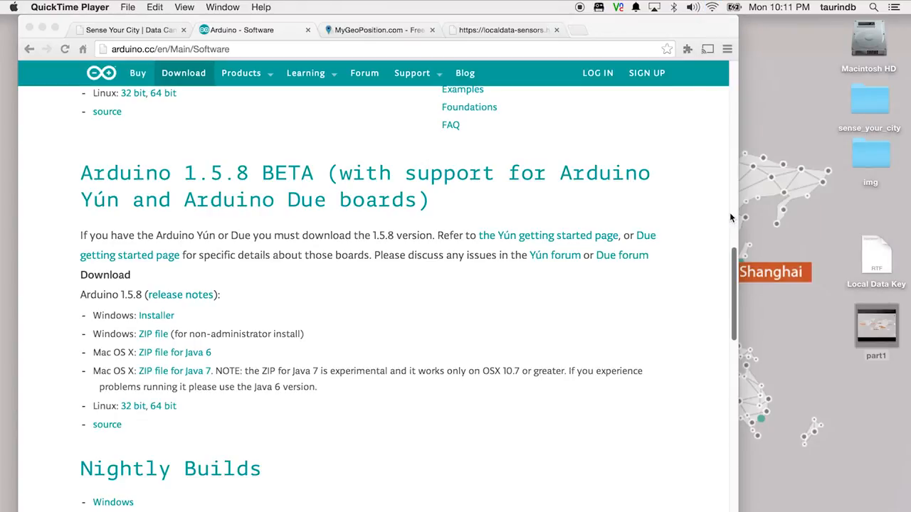
pyautogui.click(713, 7)
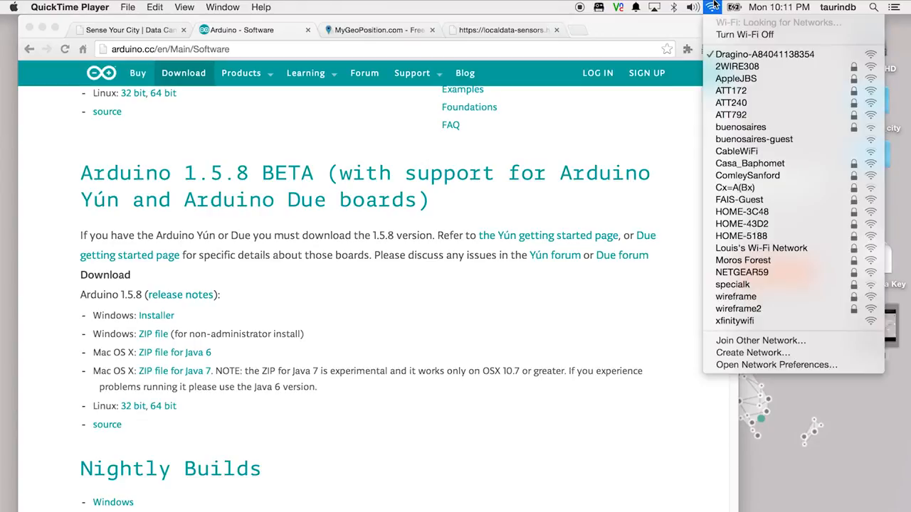
pyautogui.click(492, 55)
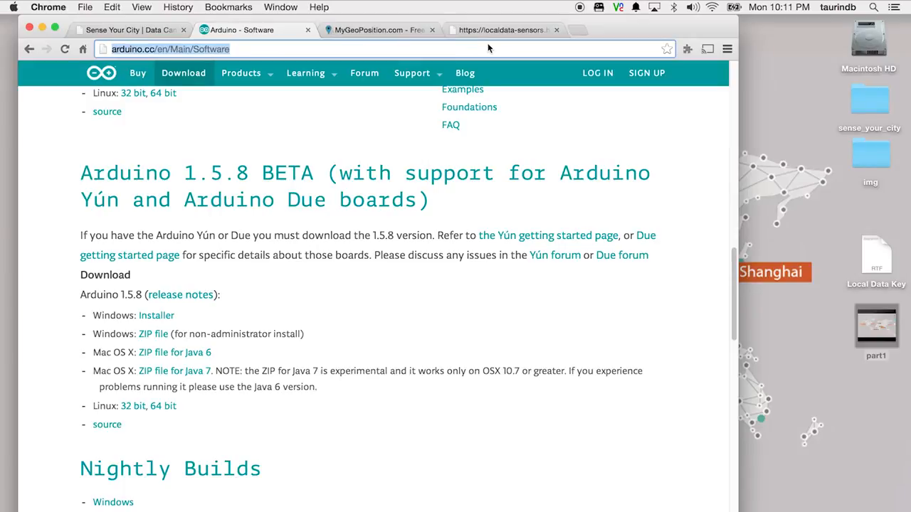
pyautogui.write('arduino.local/')
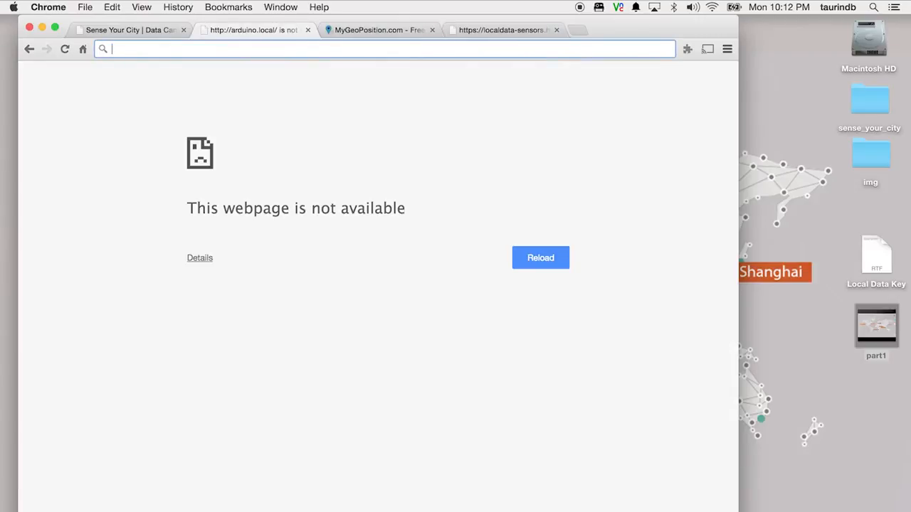
pyautogui.write('192.168.240.1/cgi-bin/luci/webpanel/homepage')
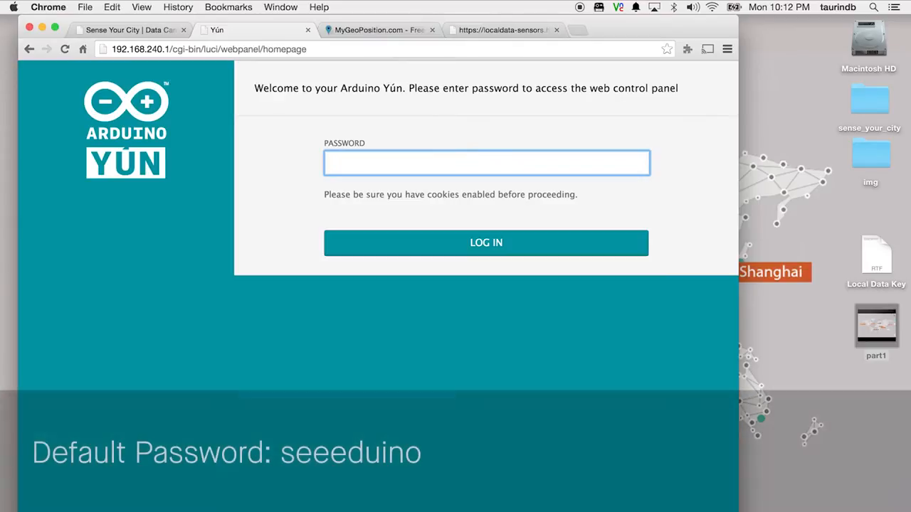
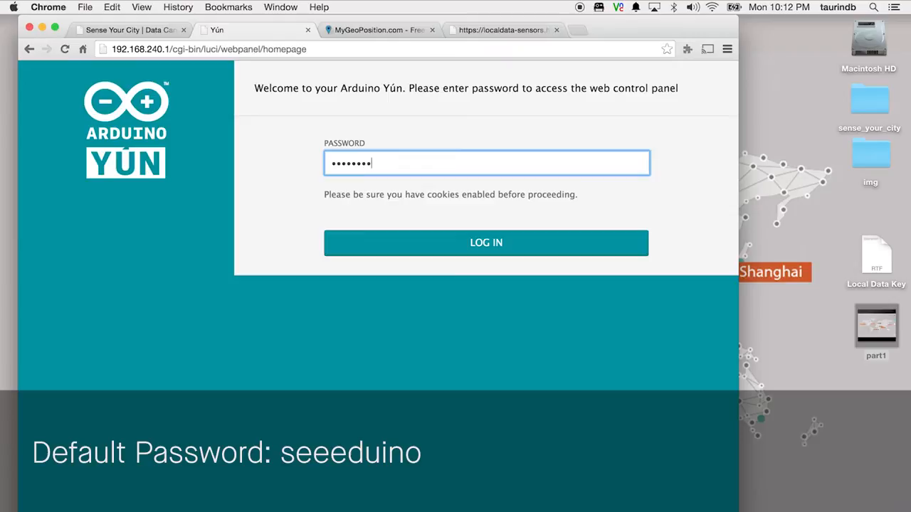
pyautogui.click(487, 241)
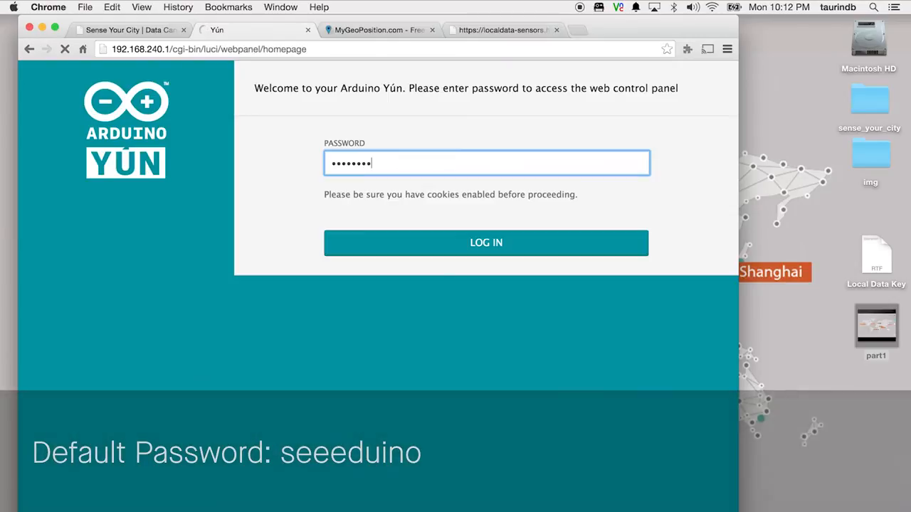
pyautogui.click(487, 242)
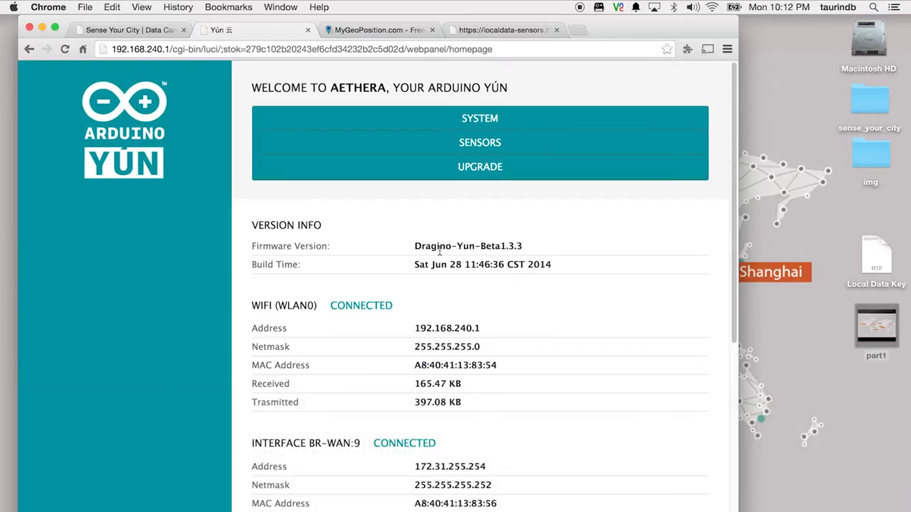
# Step: Go to the board's system configuration page
pyautogui.click(479, 118)
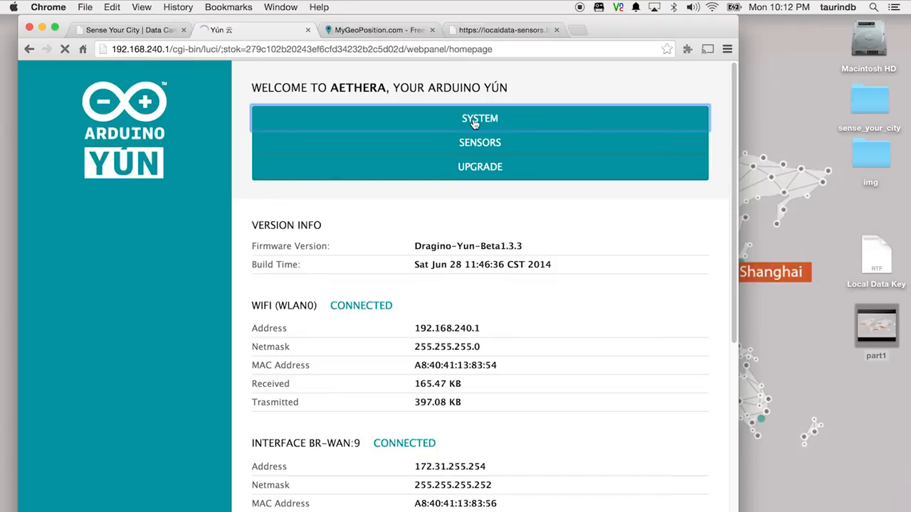
pyautogui.click(480, 118)
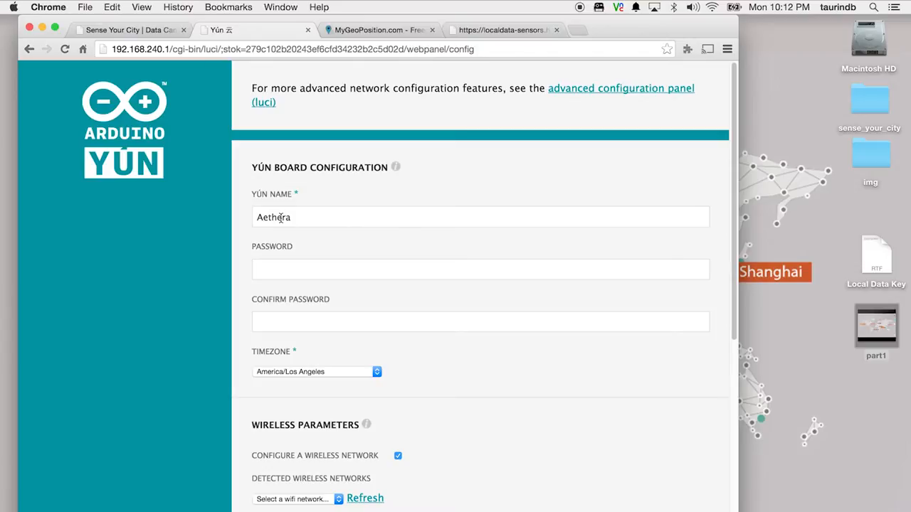
# Step: Edit the board name, keep America/Los Angeles, choose the wireframe network and submit Configure & Restart
pyautogui.press('Backspace')
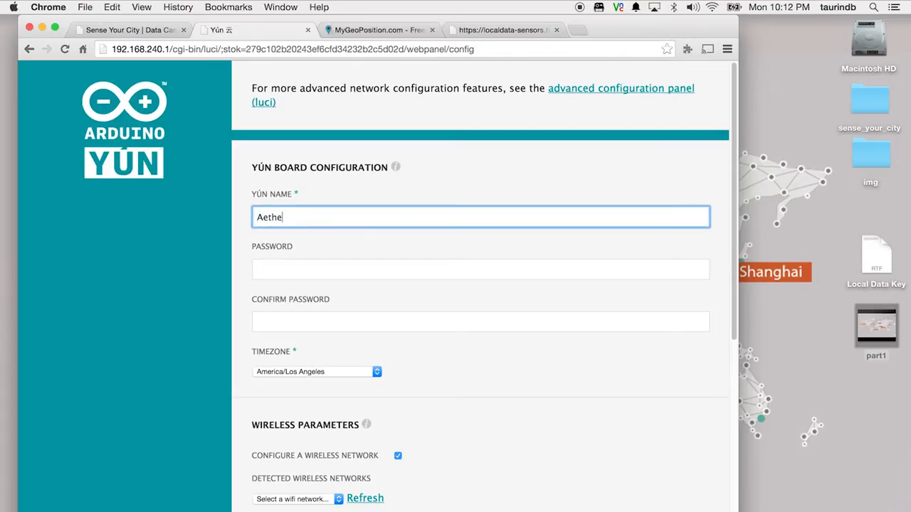
pyautogui.click(481, 269)
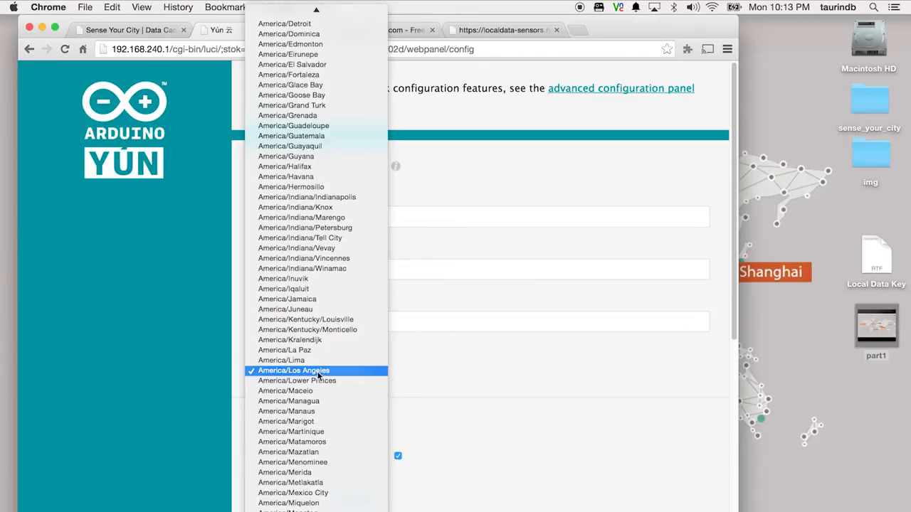
pyautogui.click(293, 370)
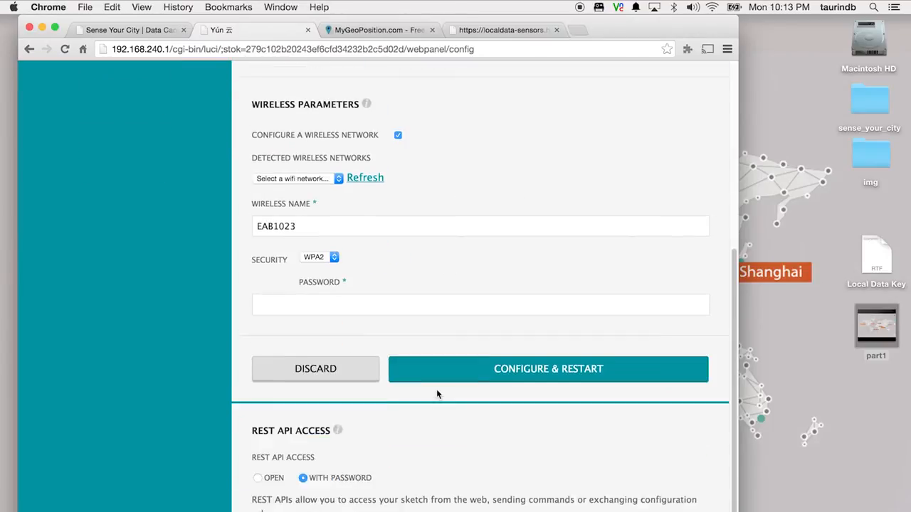
pyautogui.click(296, 179)
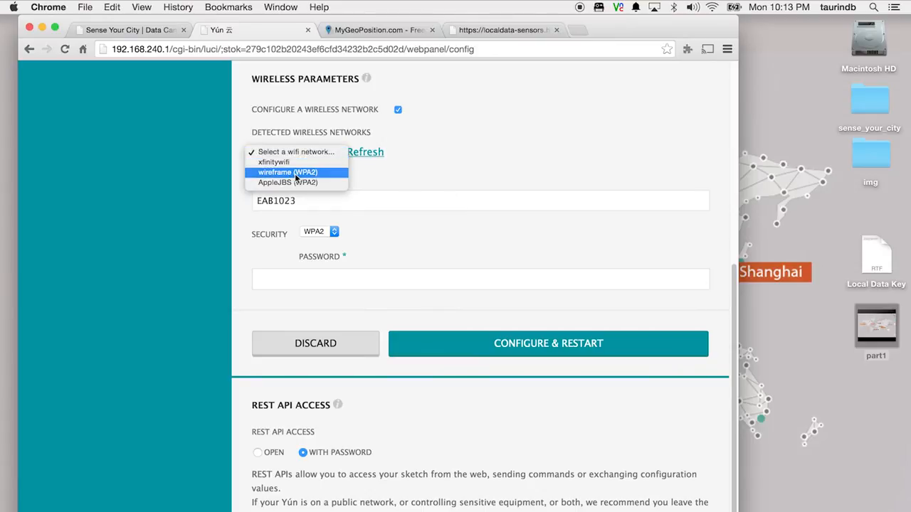
pyautogui.click(288, 172)
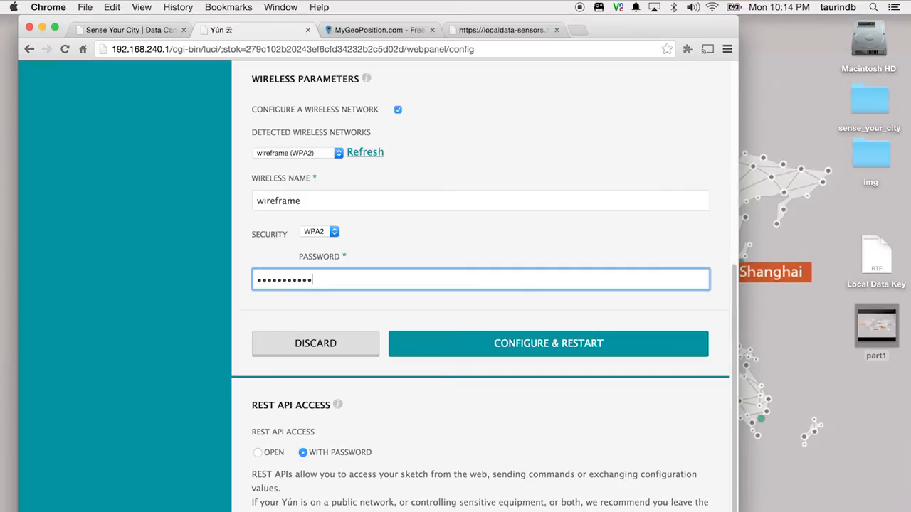
pyautogui.click(548, 343)
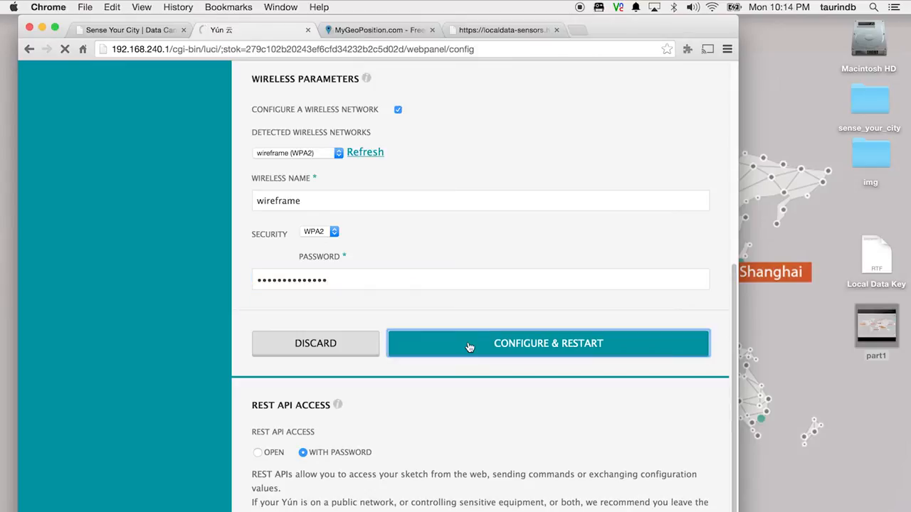
# Step: Confirm Configure & Restart, rejoin a Wi-Fi network from the menu bar and focus the address bar
pyautogui.click(548, 343)
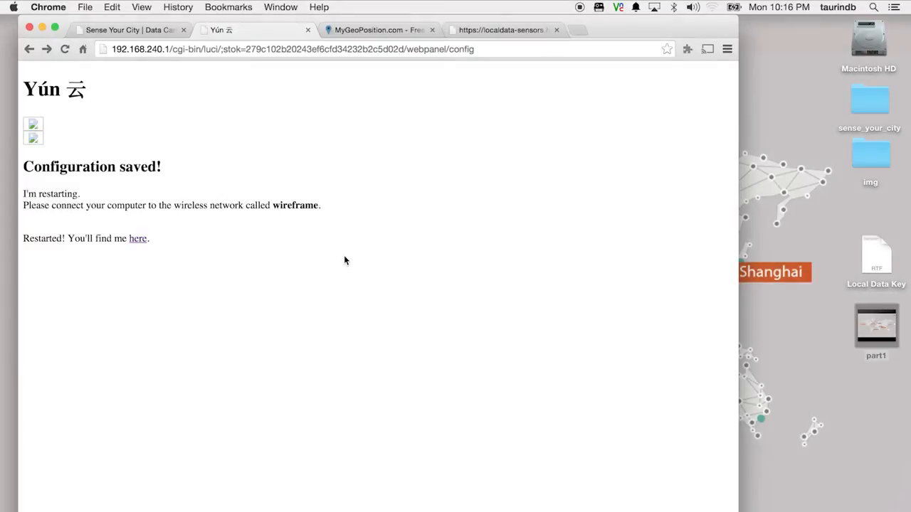
pyautogui.click(712, 7)
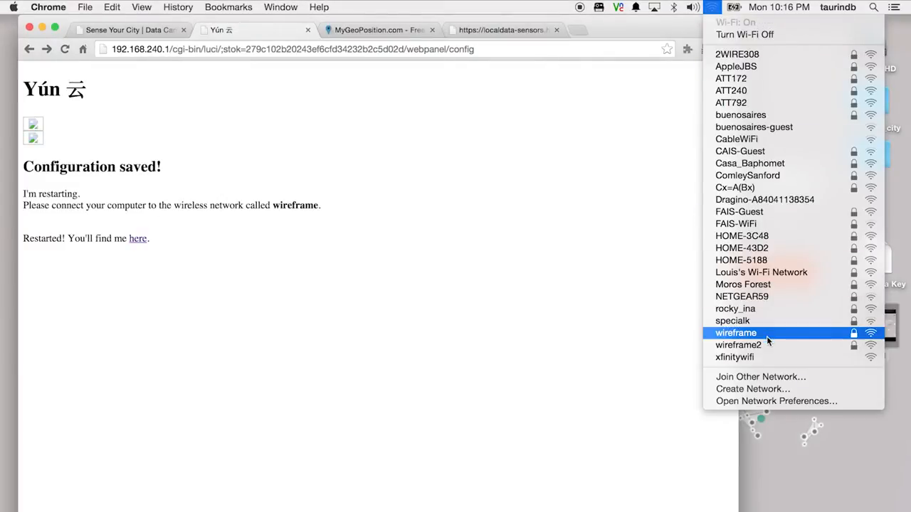
pyautogui.click(736, 333)
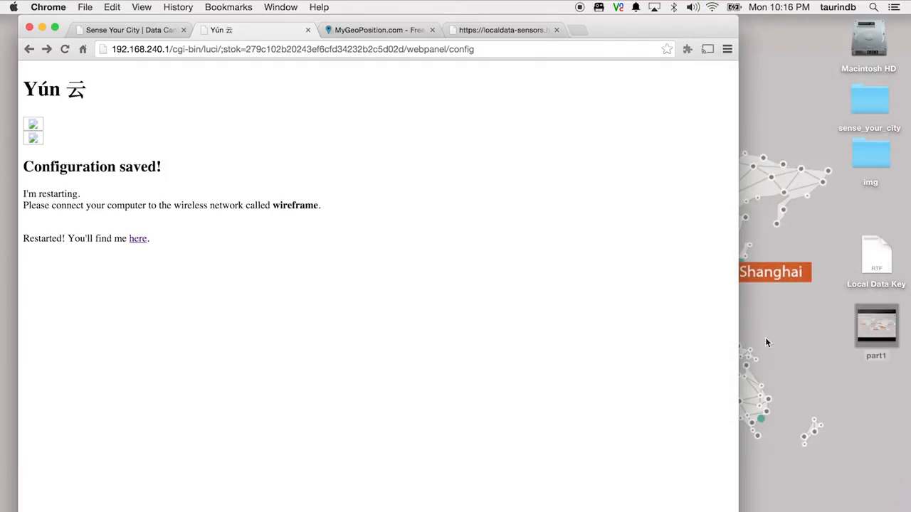
pyautogui.moveTo(234, 103)
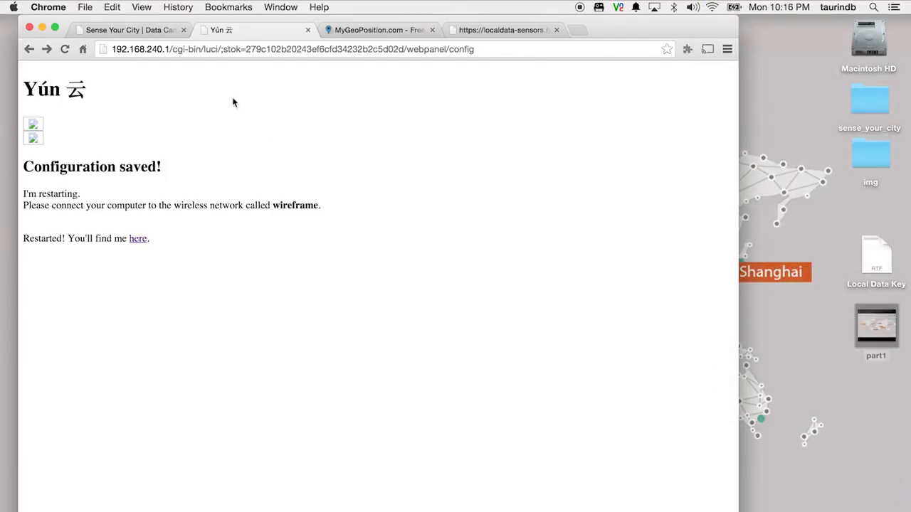
pyautogui.click(384, 48)
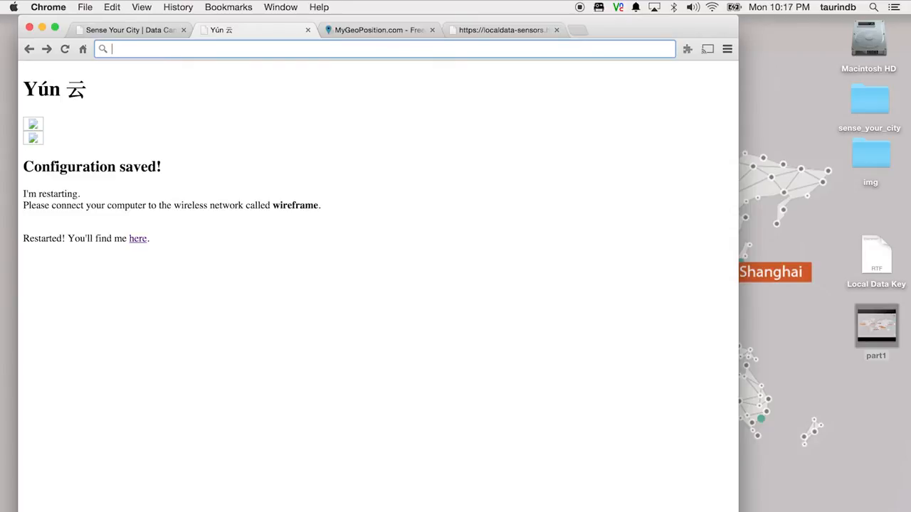
# Step: Load the board's page at aethera.local/ on the wireframe network
pyautogui.write('aethera.local/')
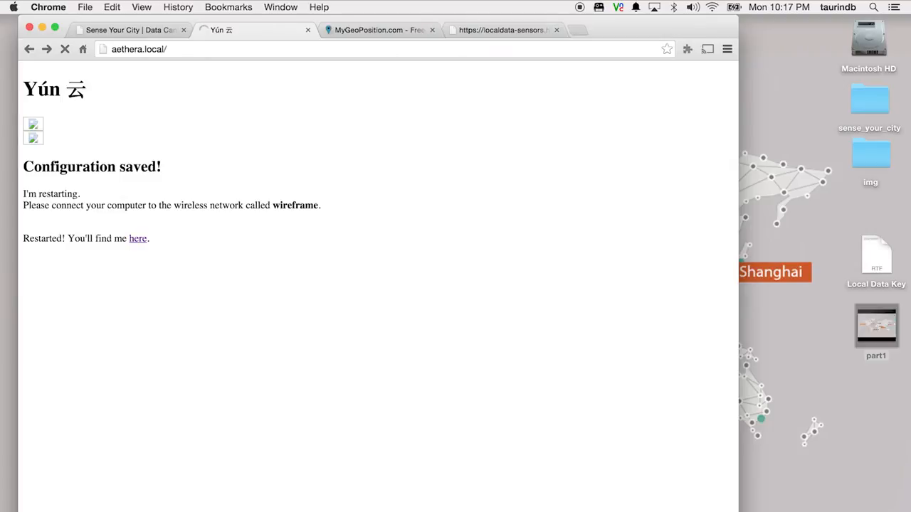
pyautogui.click(138, 240)
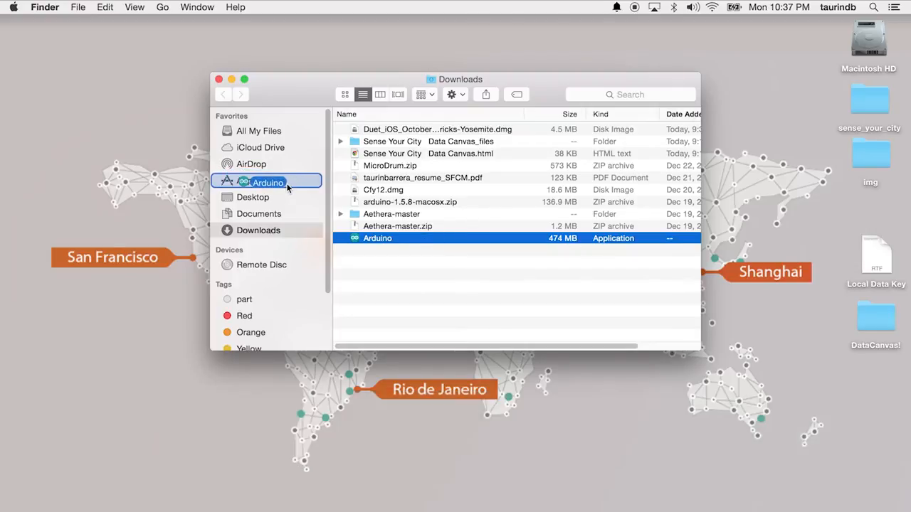
# Step: Launch Arduino from the Applications folder and confirm opening the downloaded app
pyautogui.click(259, 179)
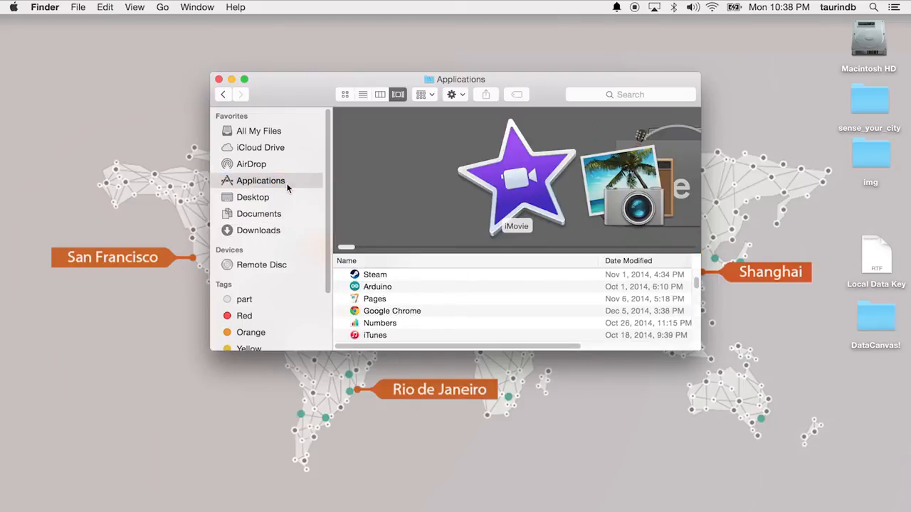
pyautogui.moveTo(379, 290)
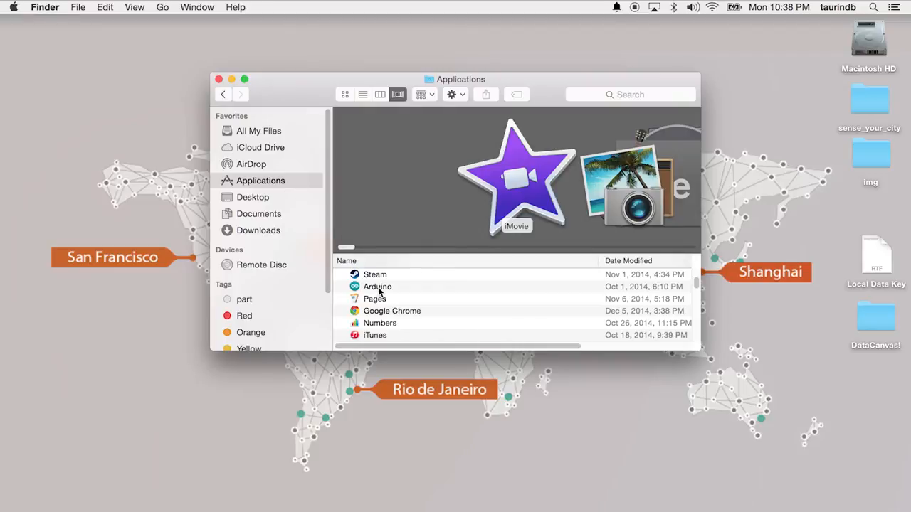
pyautogui.click(378, 286)
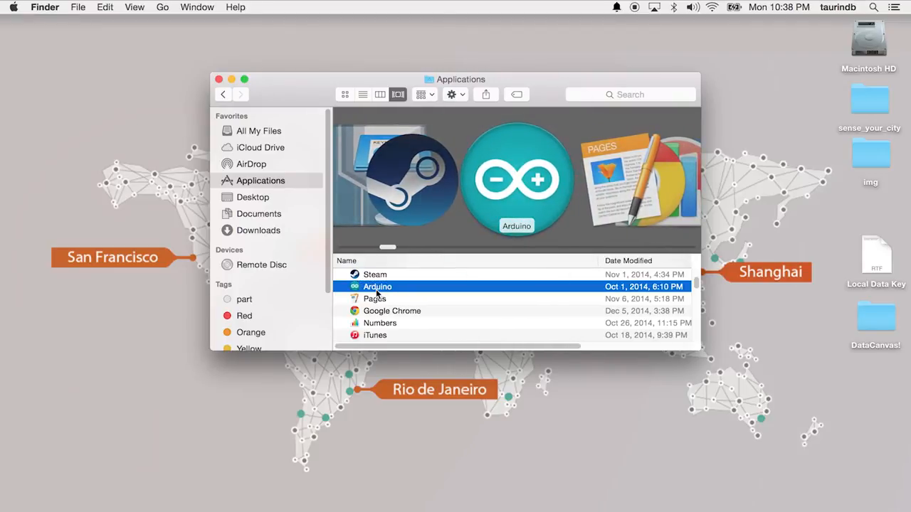
pyautogui.doubleClick(377, 286)
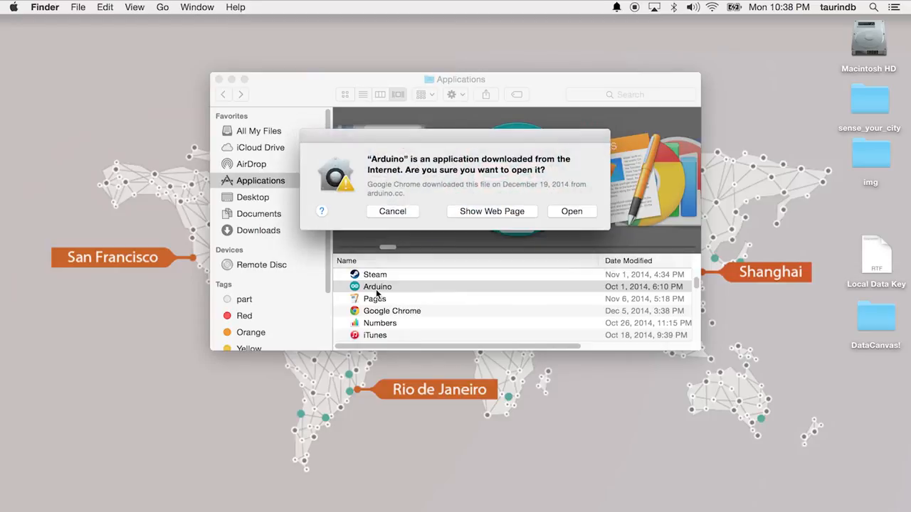
pyautogui.click(572, 211)
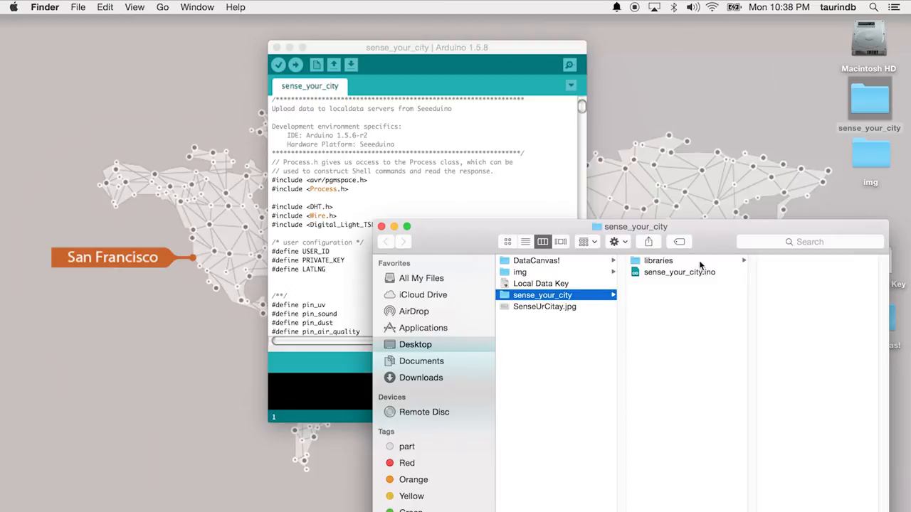
# Step: Fill in USER_ID, PRIVATE_KEY and LATLNG in the sketch, then show the Sketch menu
pyautogui.click(677, 272)
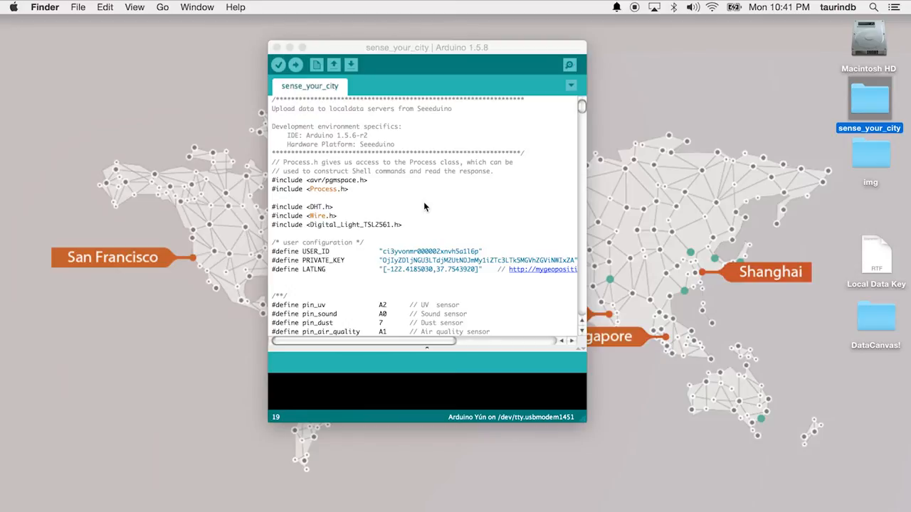
pyautogui.click(427, 213)
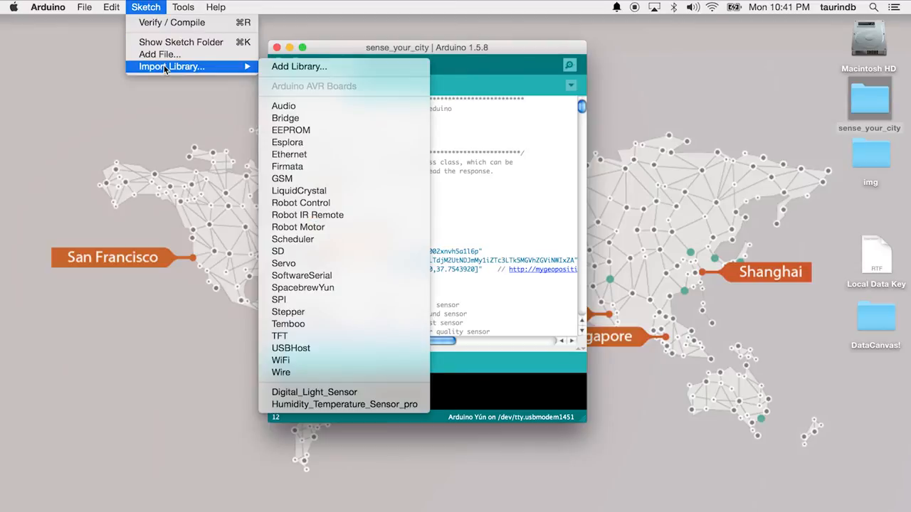
# Step: Add the Digital_Light_Sensor library from Desktop/sense_your_city/libraries
pyautogui.click(299, 67)
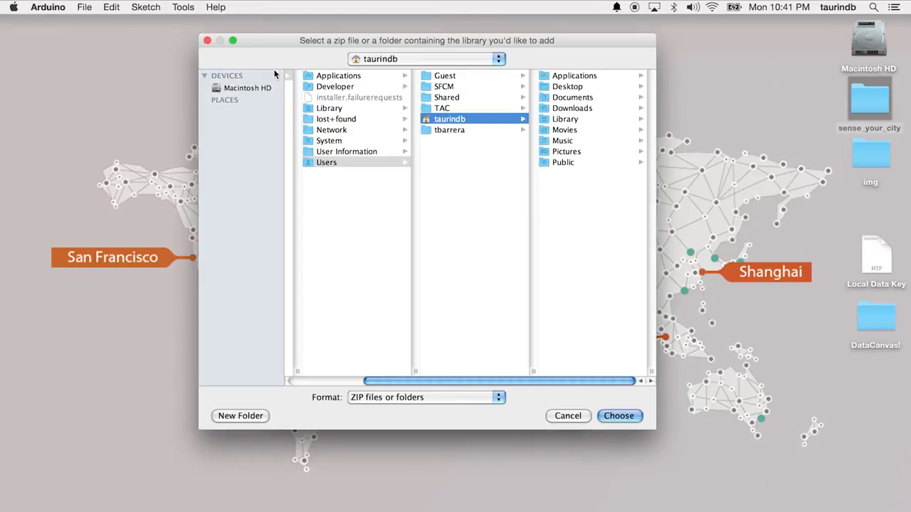
pyautogui.moveTo(361, 131)
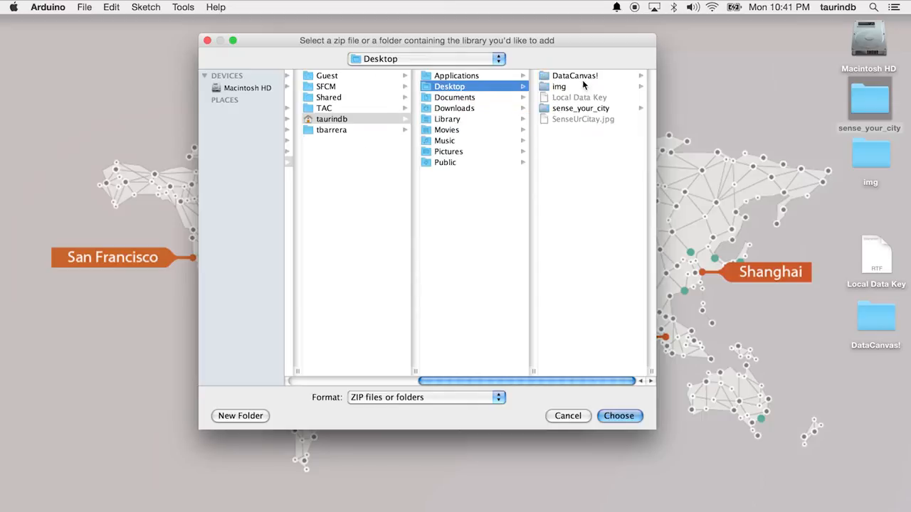
pyautogui.click(581, 108)
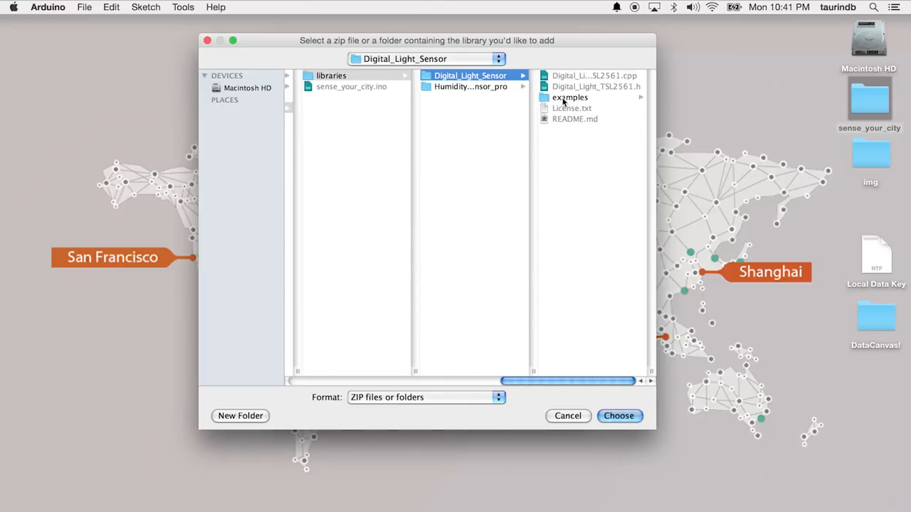
pyautogui.click(618, 416)
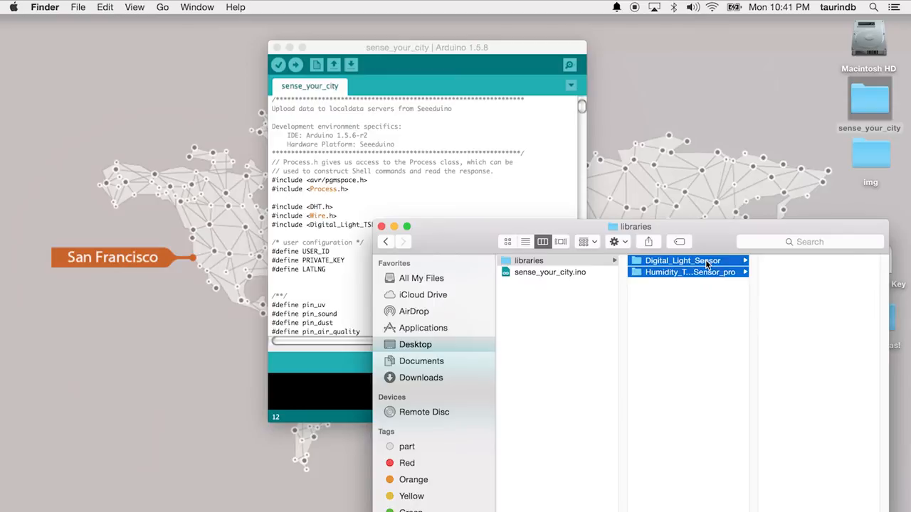
# Step: Inspect the Humidity_Temperature_Sensor_pro library files in Finder and return to the sketch editor
pyautogui.click(528, 259)
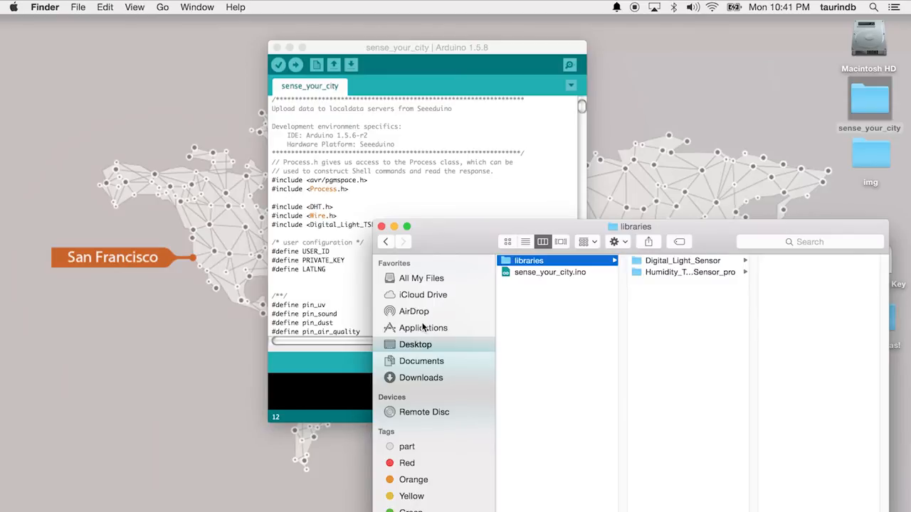
pyautogui.click(421, 362)
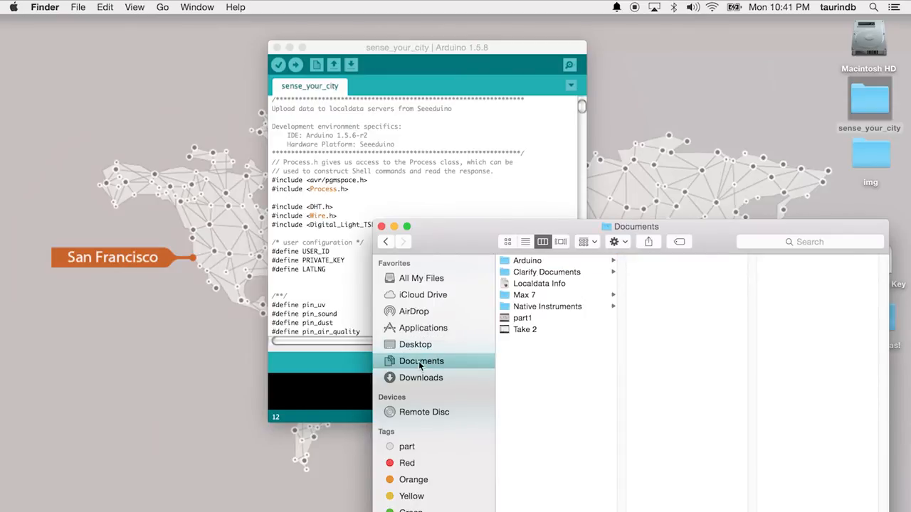
pyautogui.click(527, 260)
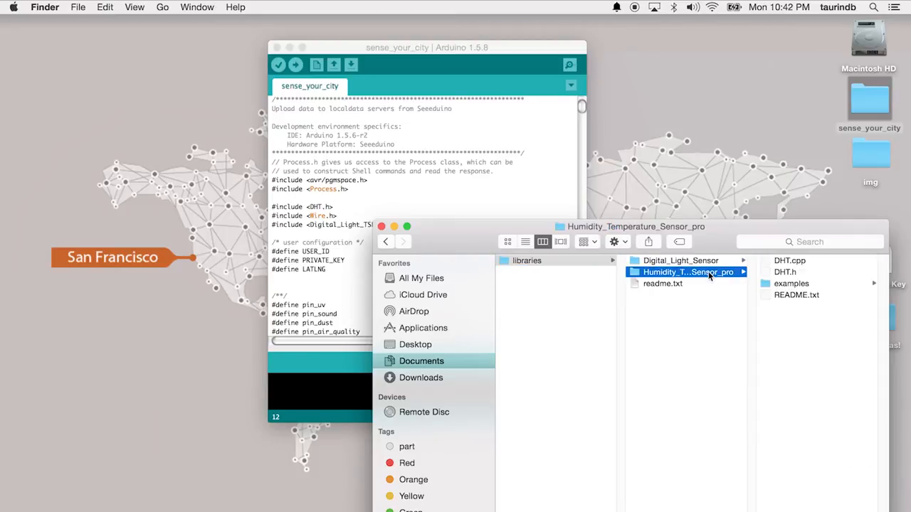
pyautogui.moveTo(675, 263)
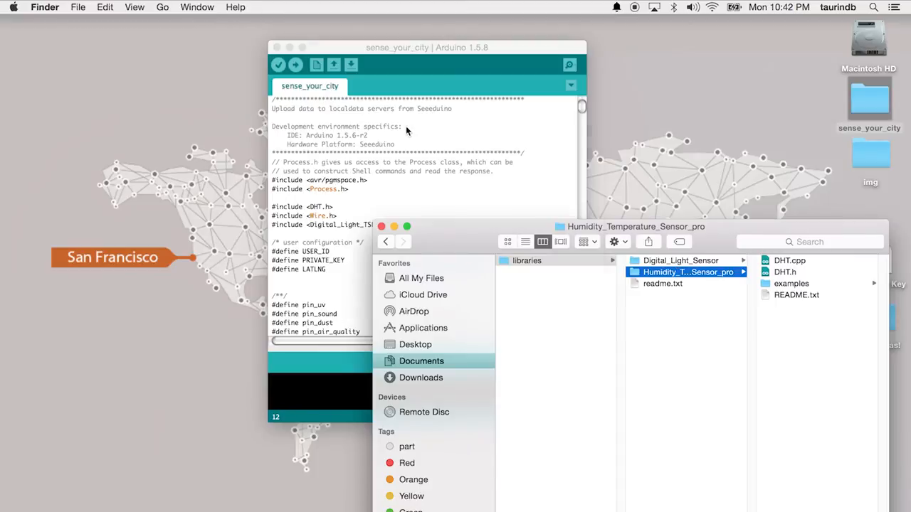
pyautogui.click(145, 7)
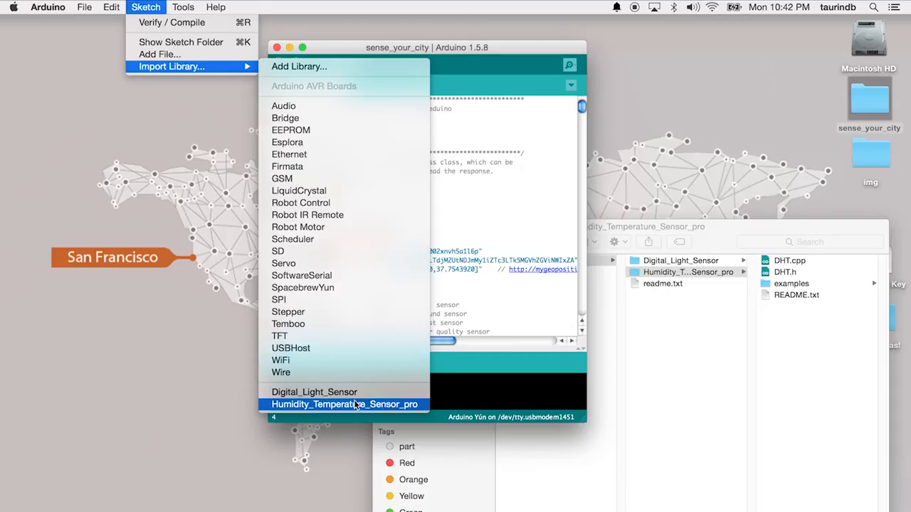
pyautogui.moveTo(501, 211)
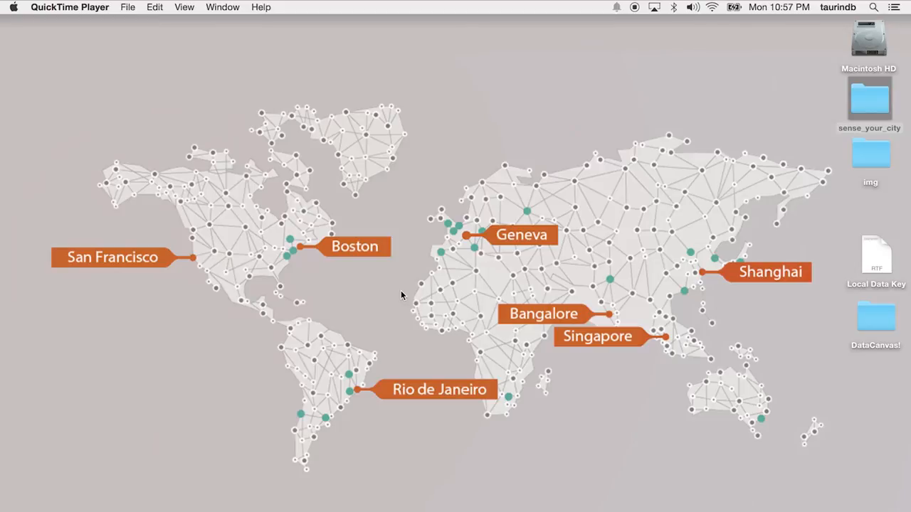
# Step: Open sense_your_city.ino from the Desktop's sense_your_city folder into Arduino
pyautogui.doubleClick(868, 98)
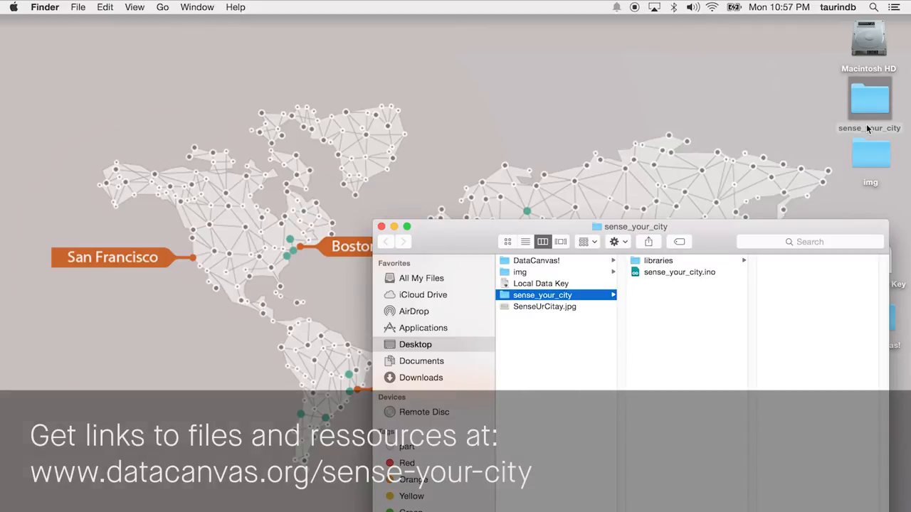
pyautogui.click(679, 271)
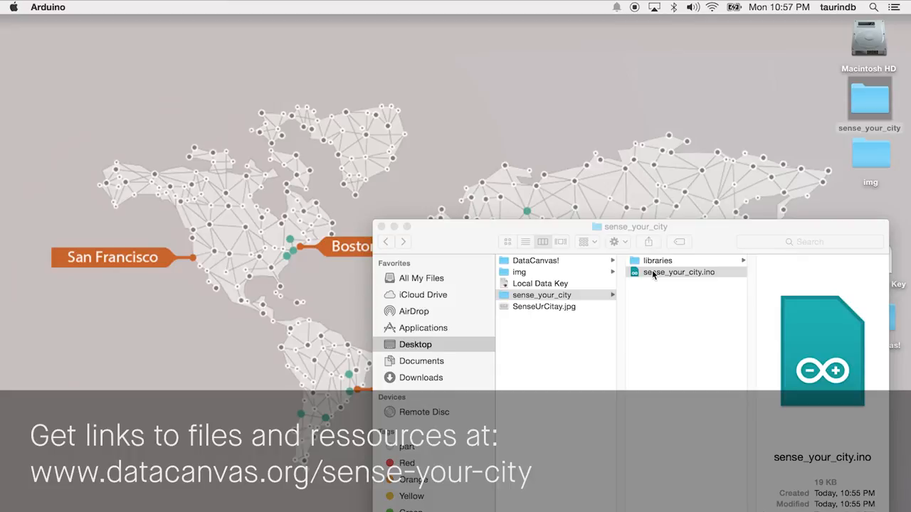
pyautogui.doubleClick(678, 271)
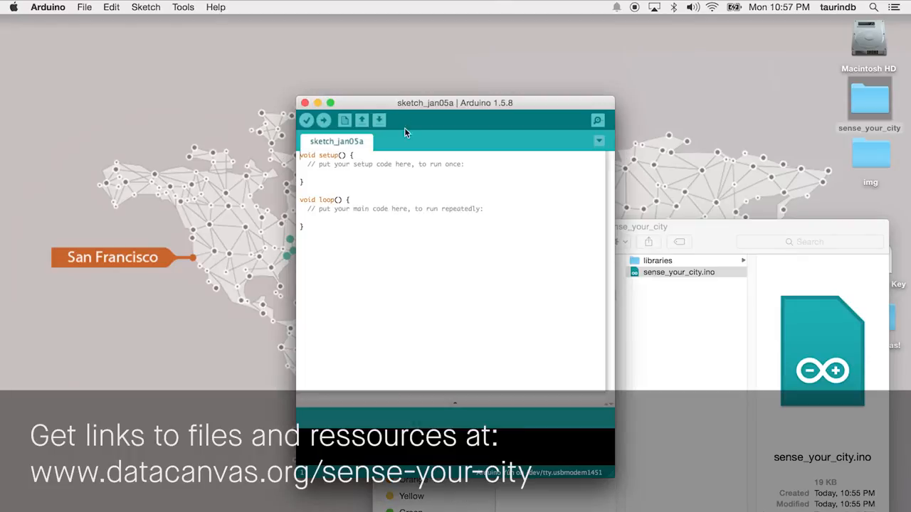
pyautogui.doubleClick(677, 272)
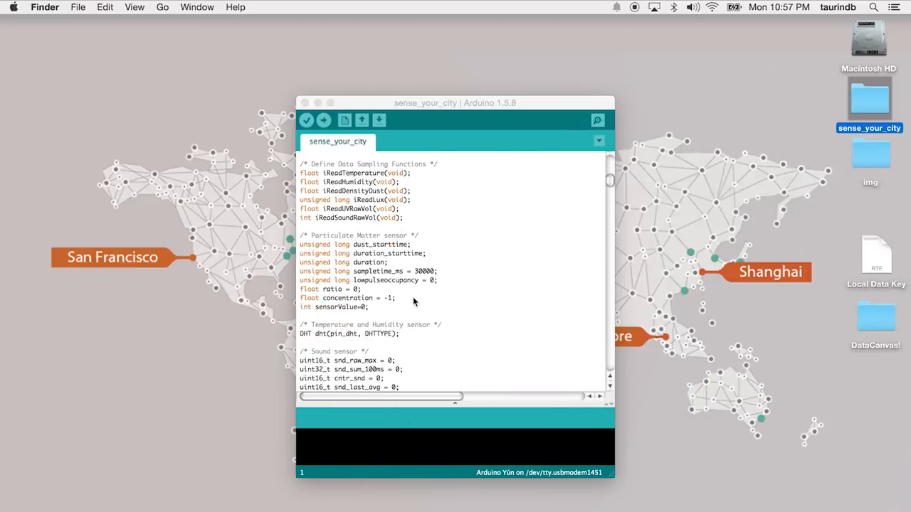
# Step: Scroll the sketch to its user configuration with placeholder user ID and private key
pyautogui.scroll(3)
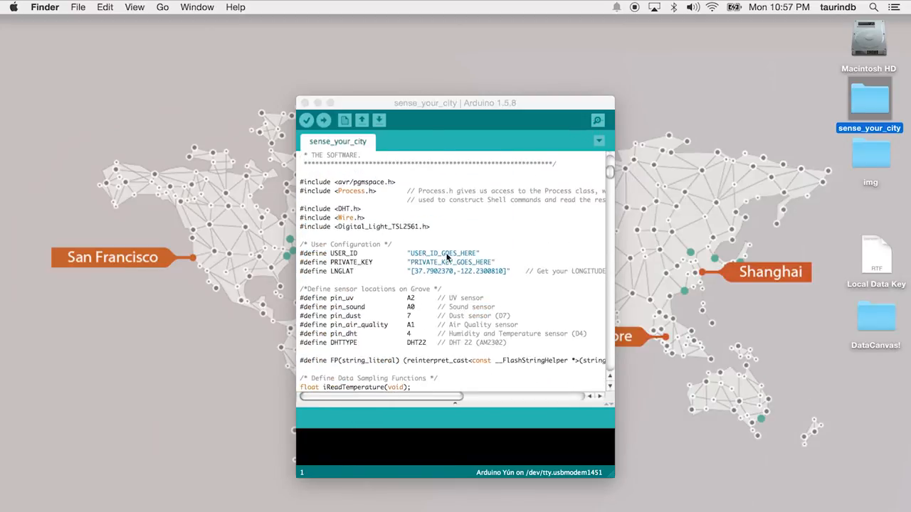
pyautogui.moveTo(325, 278)
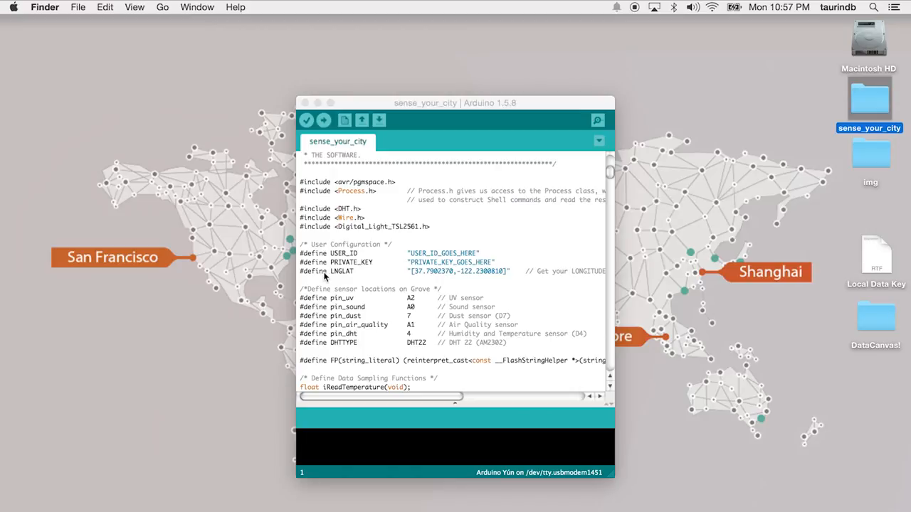
pyautogui.moveTo(340, 276)
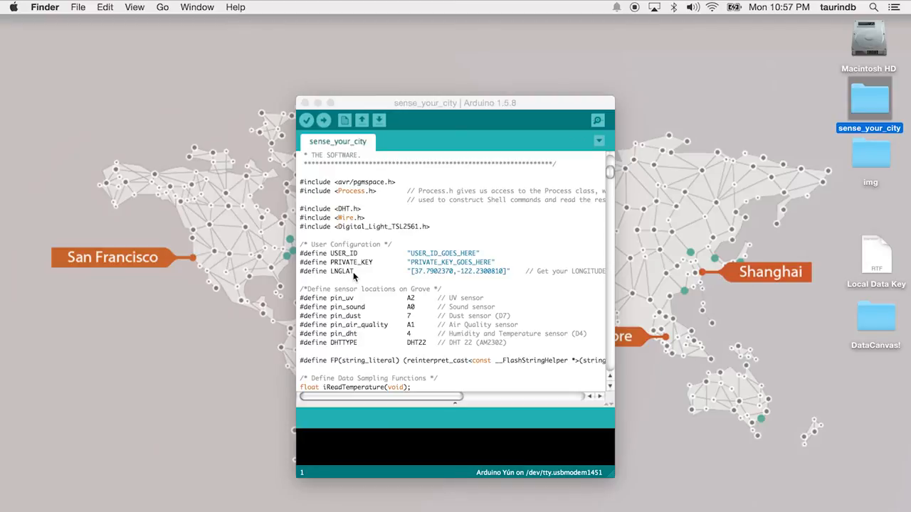
pyautogui.moveTo(364, 276)
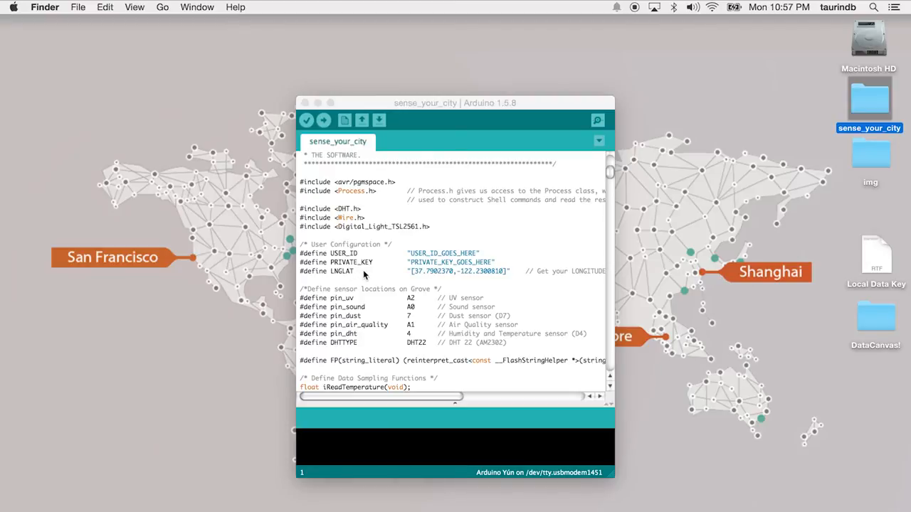
pyautogui.moveTo(339, 279)
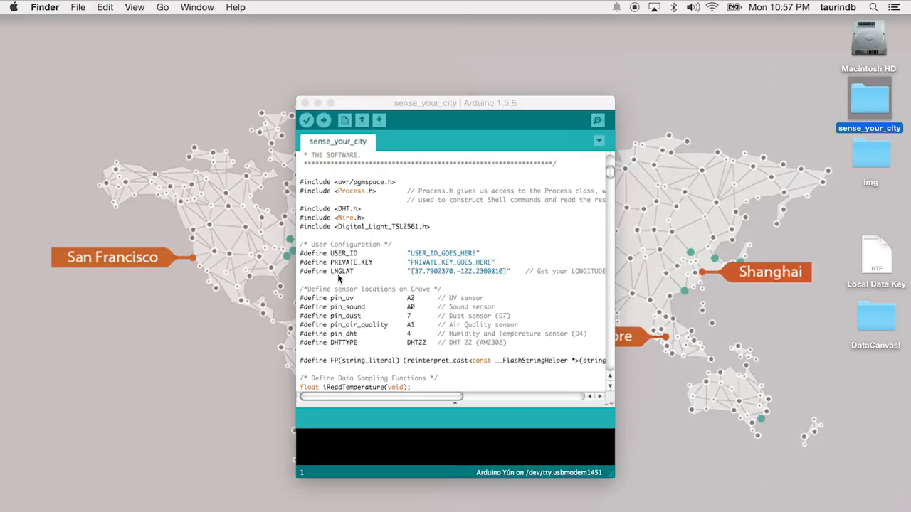
pyautogui.moveTo(342, 310)
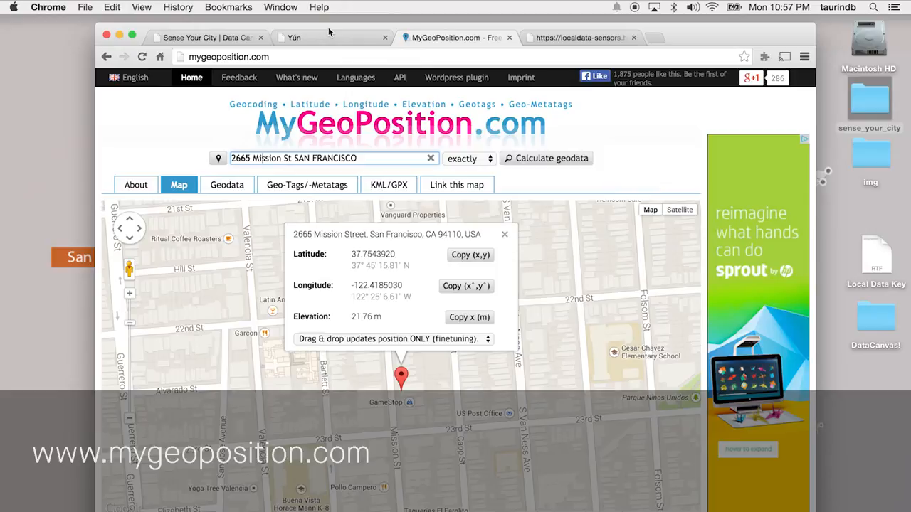
pyautogui.click(134, 77)
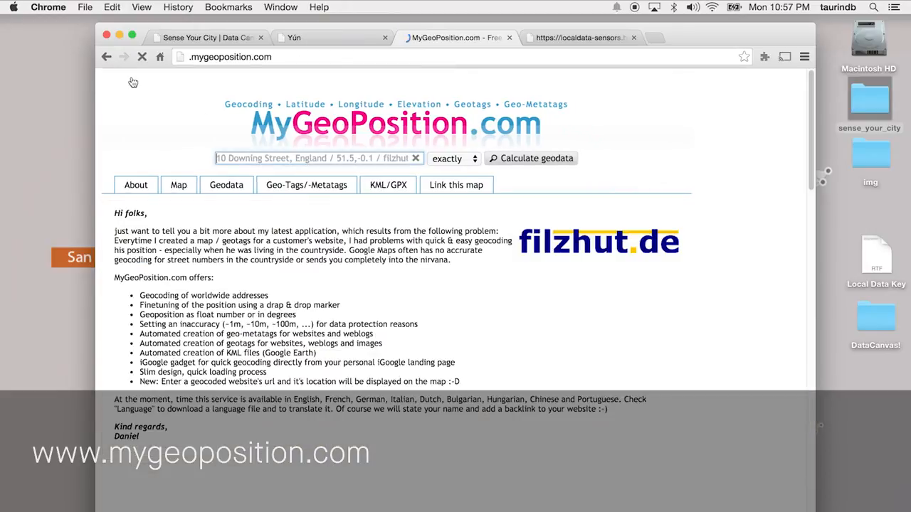
pyautogui.click(178, 185)
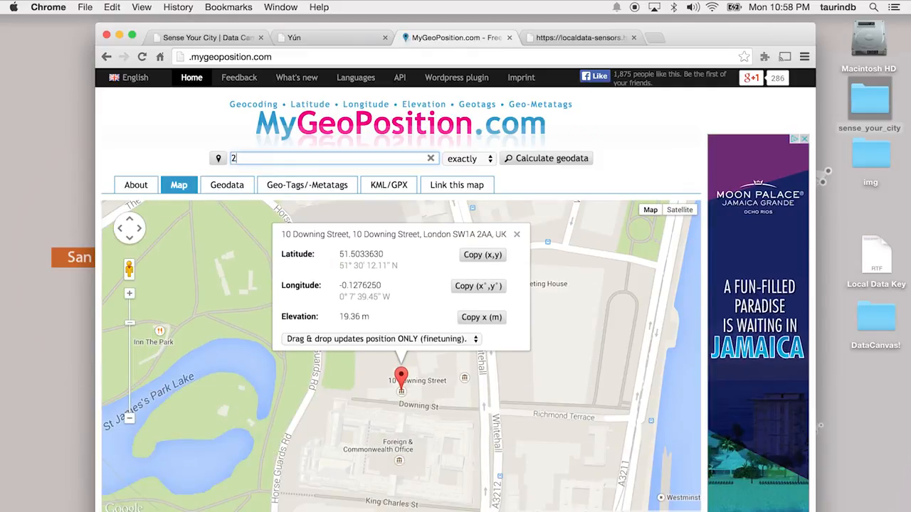
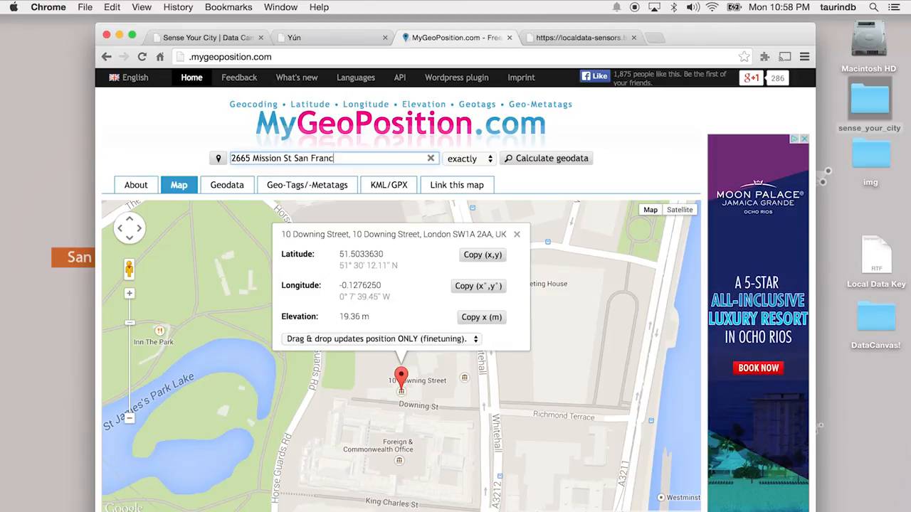
pyautogui.click(546, 158)
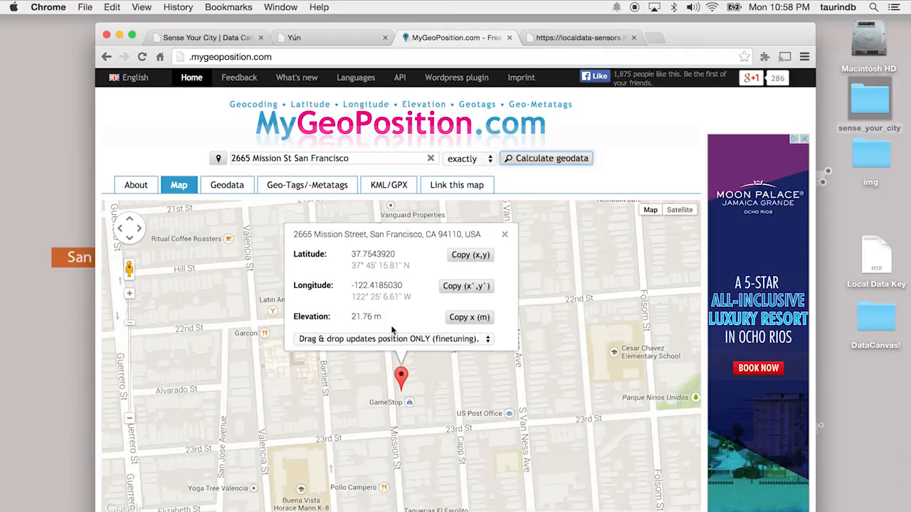
pyautogui.moveTo(417, 382)
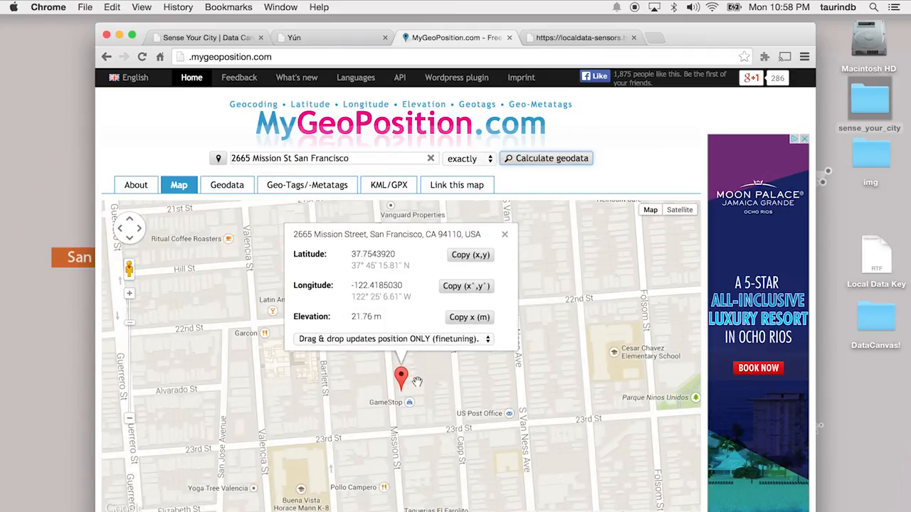
pyautogui.moveTo(359, 263)
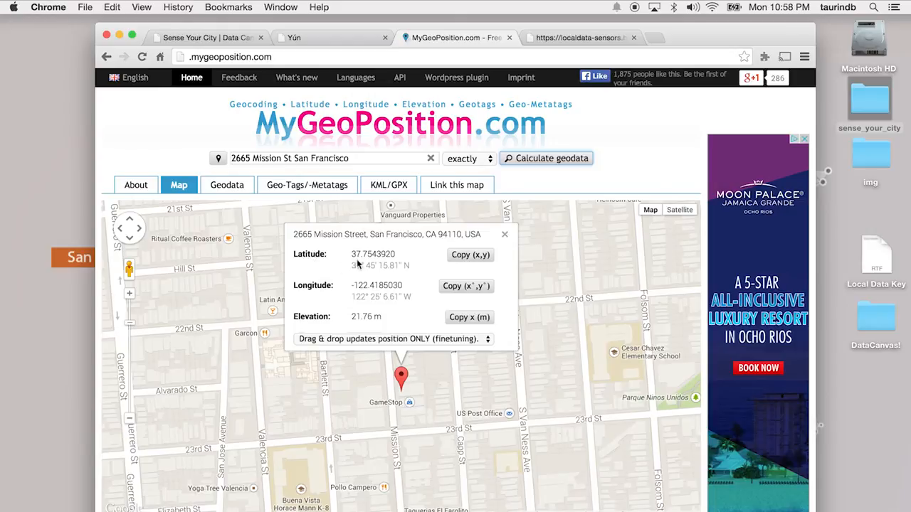
pyautogui.moveTo(395, 293)
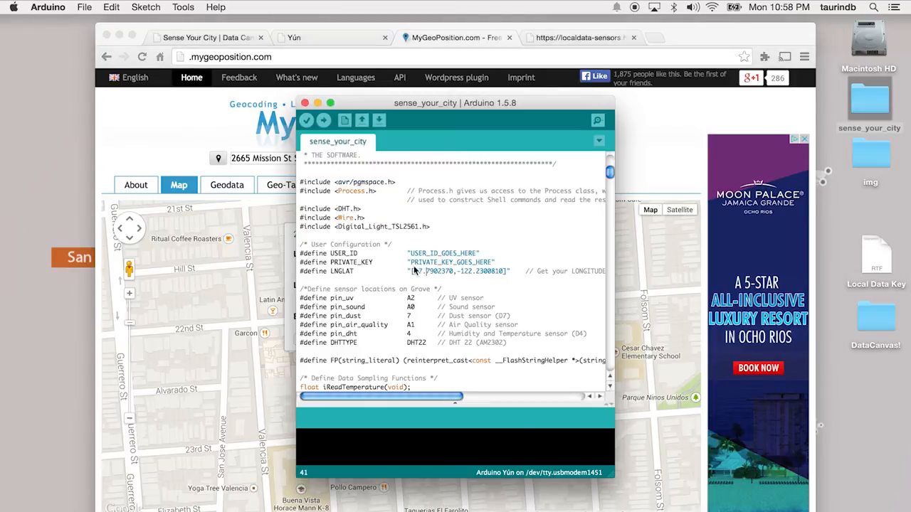
# Step: Select the LNGLAT placeholder and reorder the pasted coordinates longitude first
pyautogui.doubleClick(456, 270)
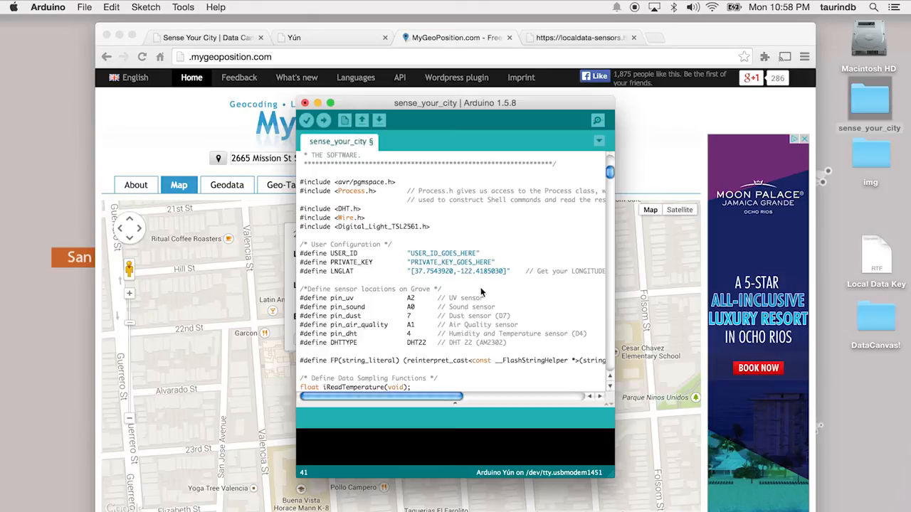
pyautogui.doubleClick(438, 270)
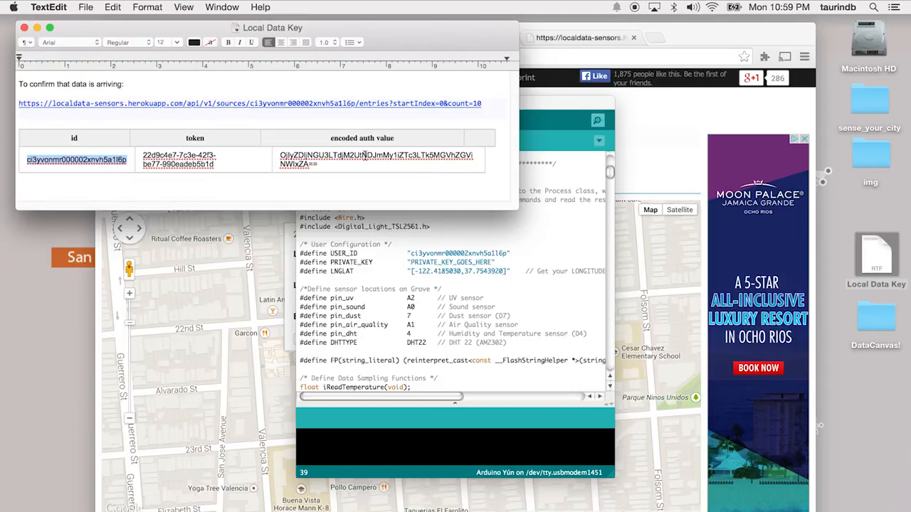
# Step: Paste the encoded auth value from the notes over PRIVATE_KEY_GOES_HERE
pyautogui.click(455, 257)
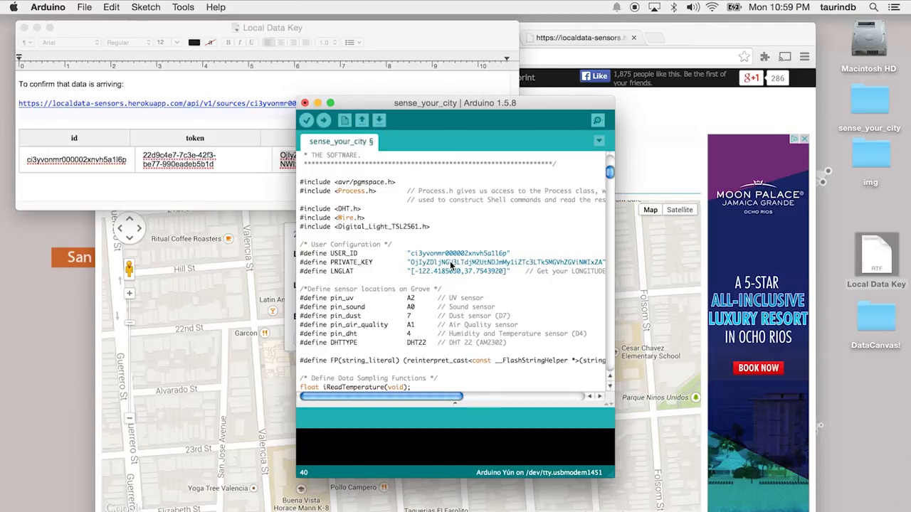
pyautogui.scroll(-3)
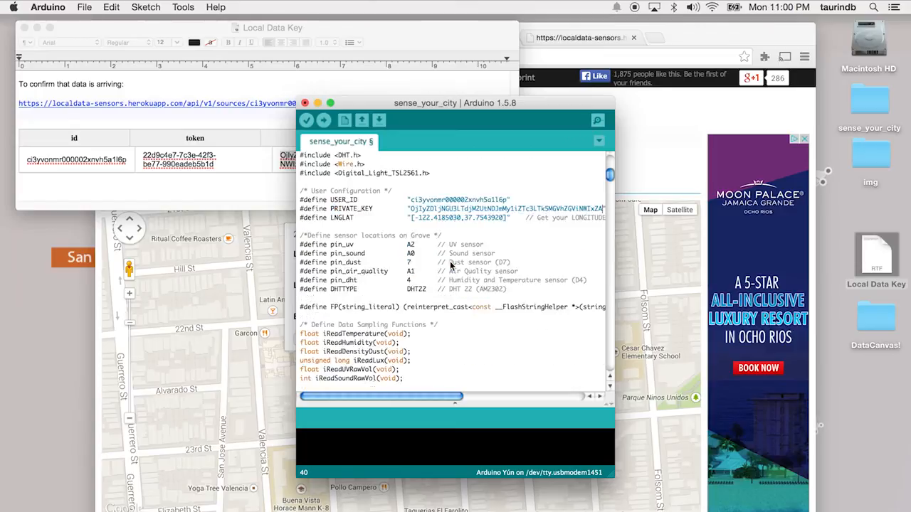
pyautogui.scroll(-3)
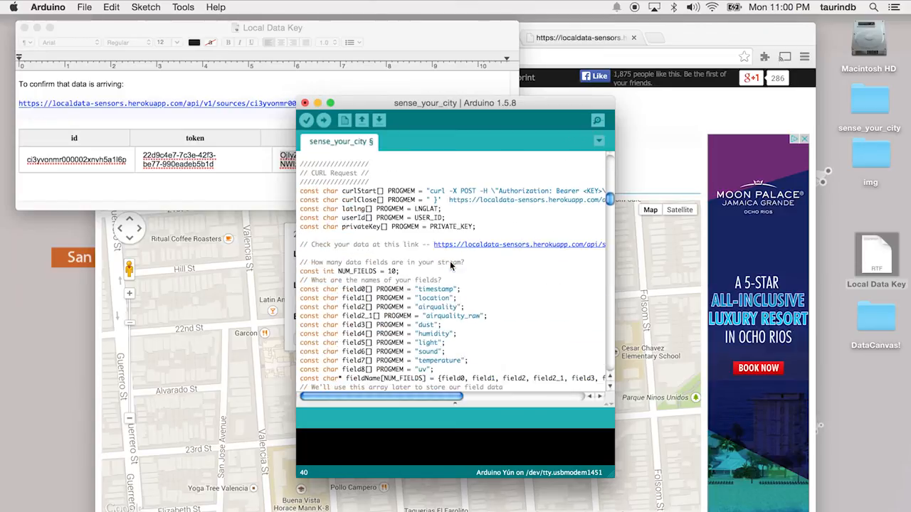
pyautogui.scroll(-3)
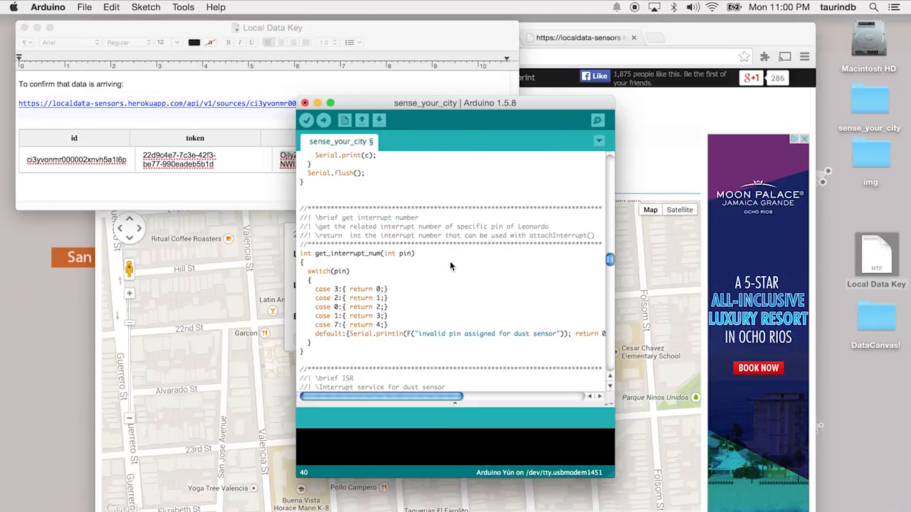
pyautogui.scroll(3)
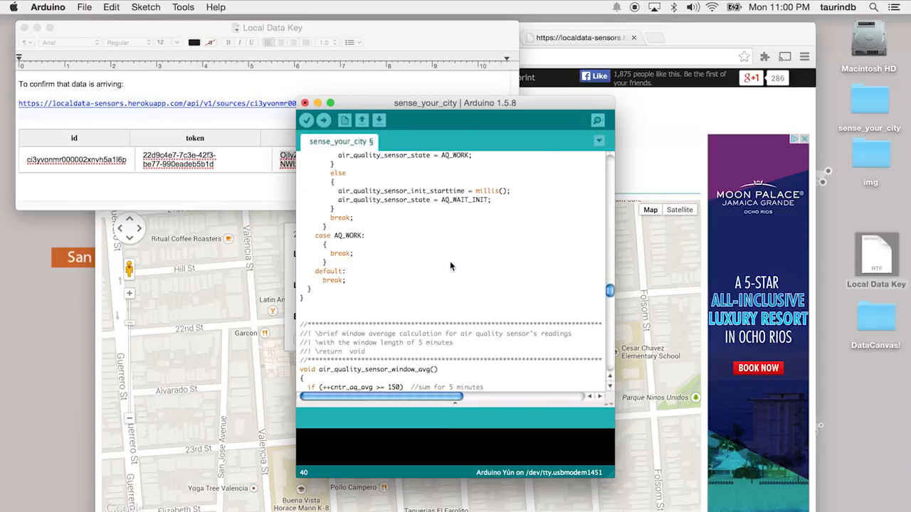
pyautogui.scroll(-3)
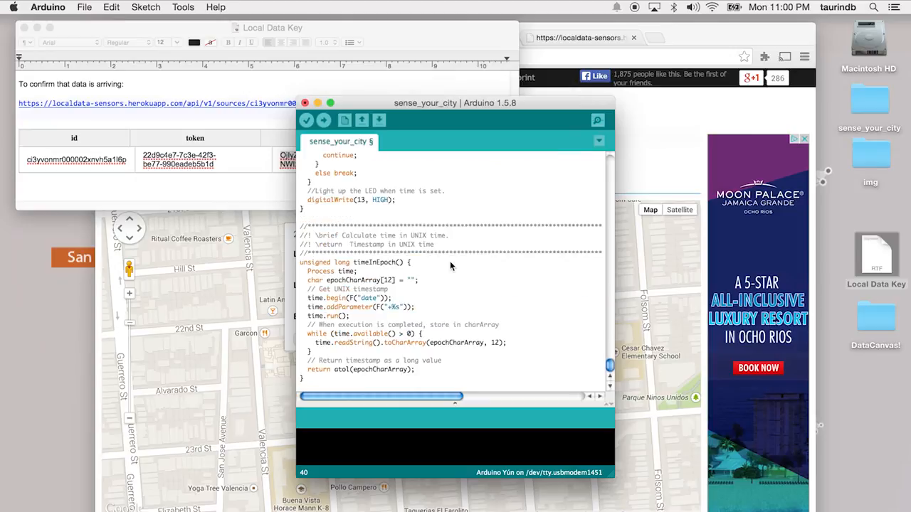
pyautogui.scroll(3)
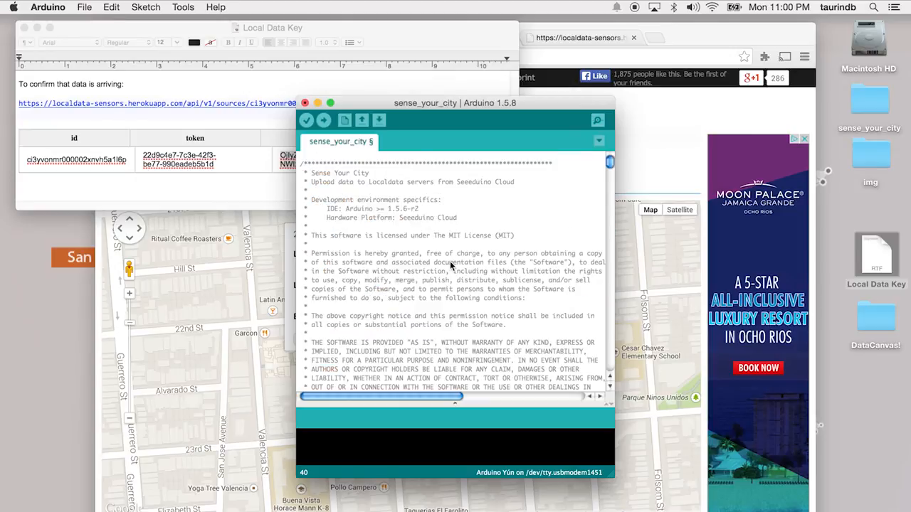
# Step: Verify the sketch and upload it to the Yún board
pyautogui.click(306, 119)
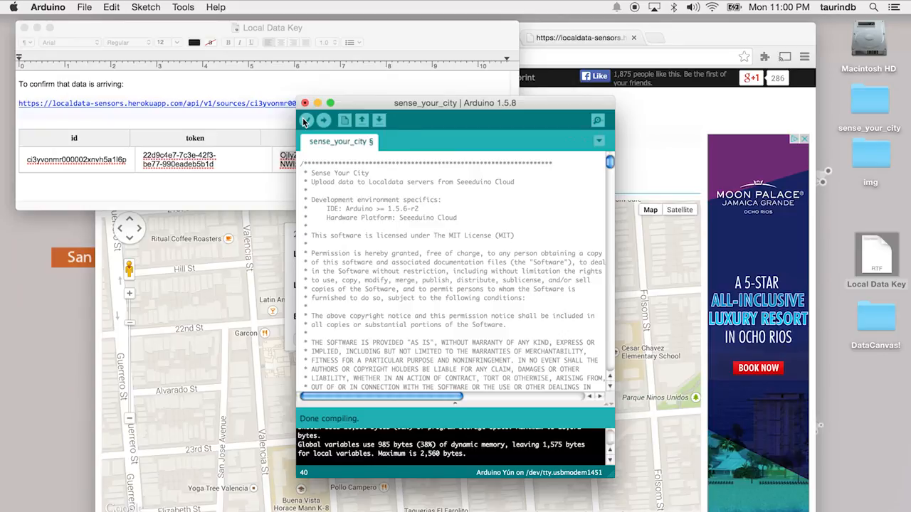
pyautogui.click(323, 119)
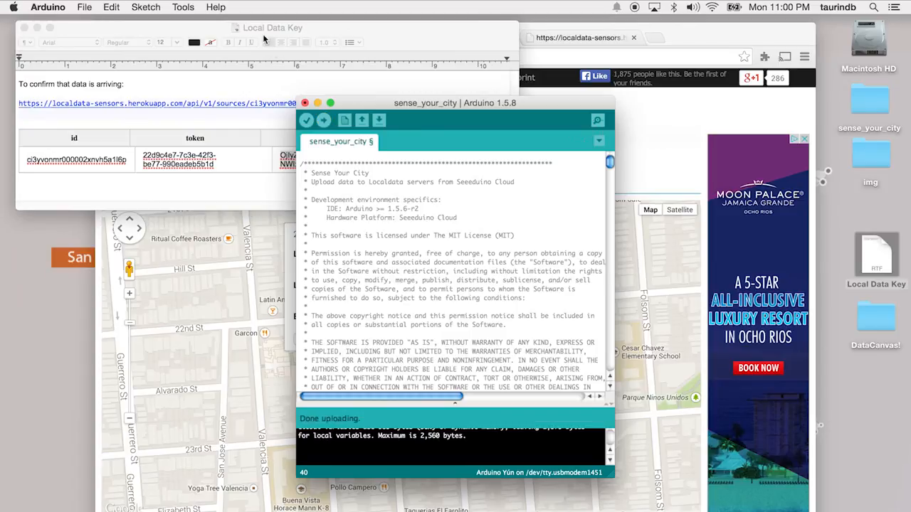
pyautogui.click(182, 6)
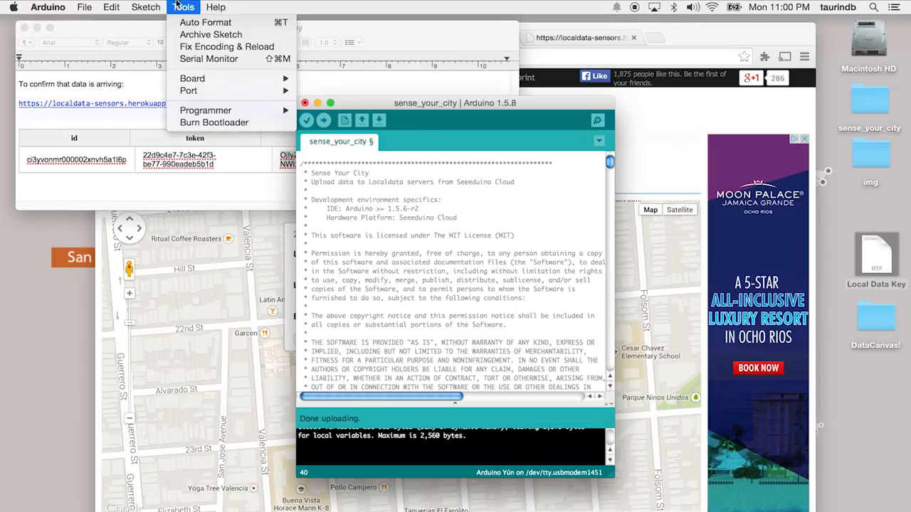
# Step: Watch the Serial Monitor show curl posts and maximum sound level readings
pyautogui.click(208, 58)
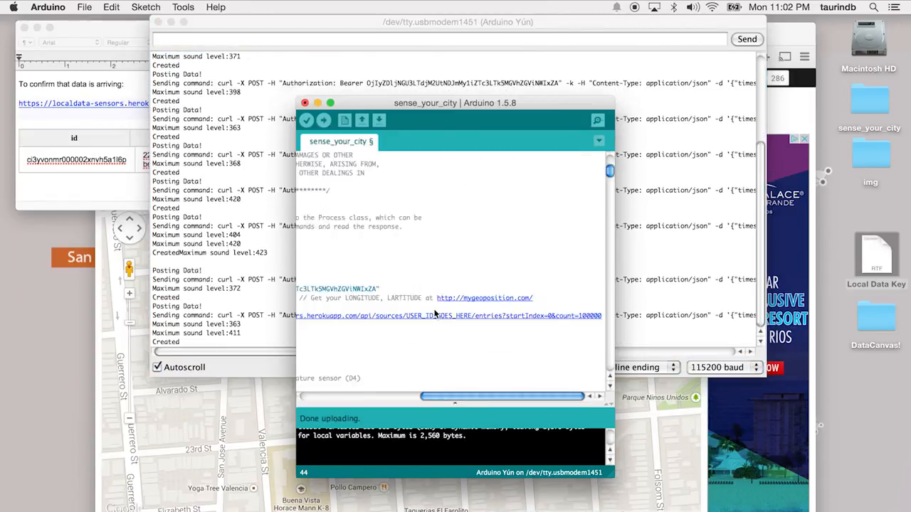
pyautogui.scroll(3)
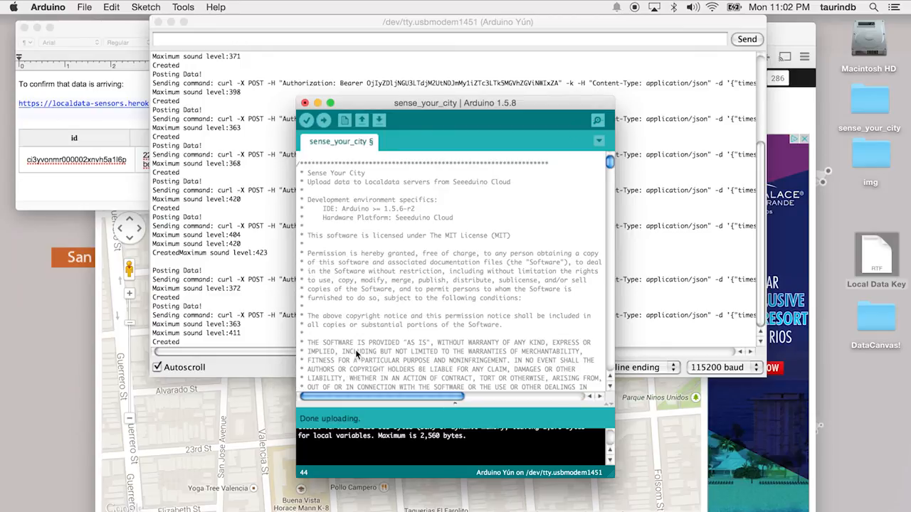
# Step: Replace the placeholder id in Chrome's LocalData feed URL with the sketch's source id
pyautogui.scroll(-3)
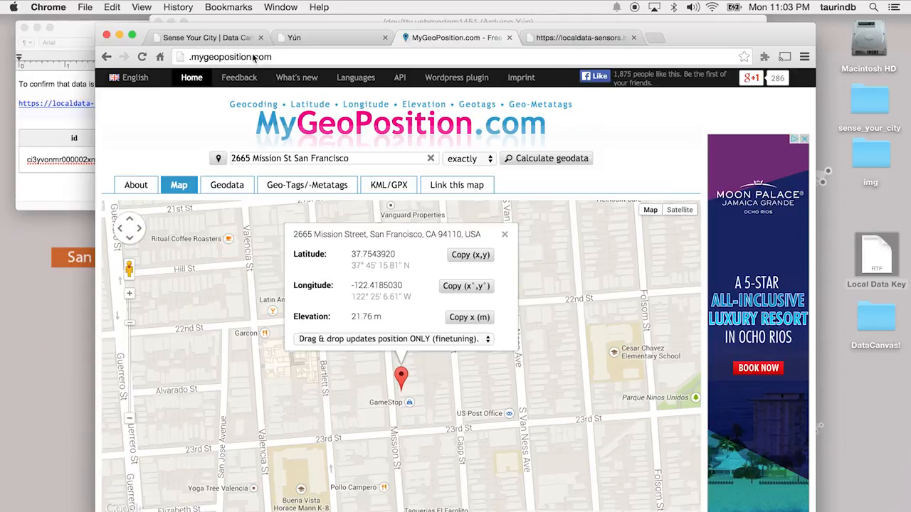
pyautogui.click(463, 57)
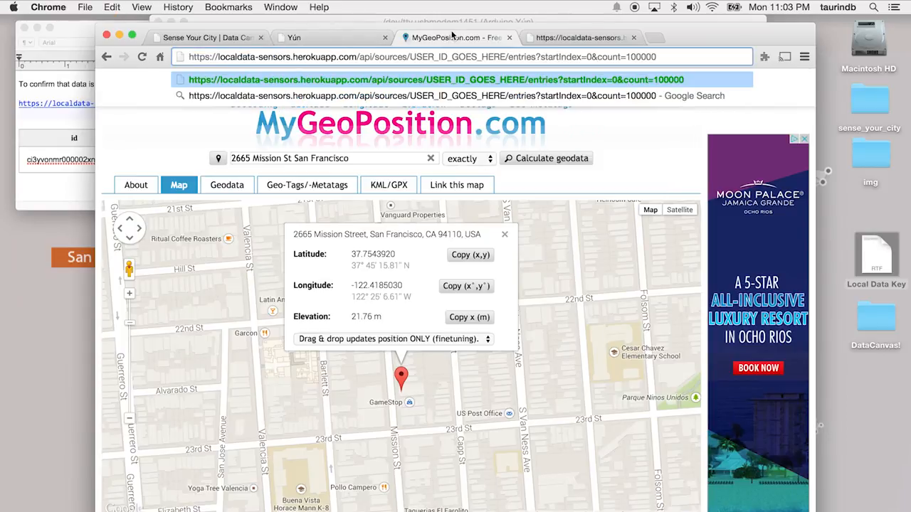
pyautogui.doubleClick(459, 57)
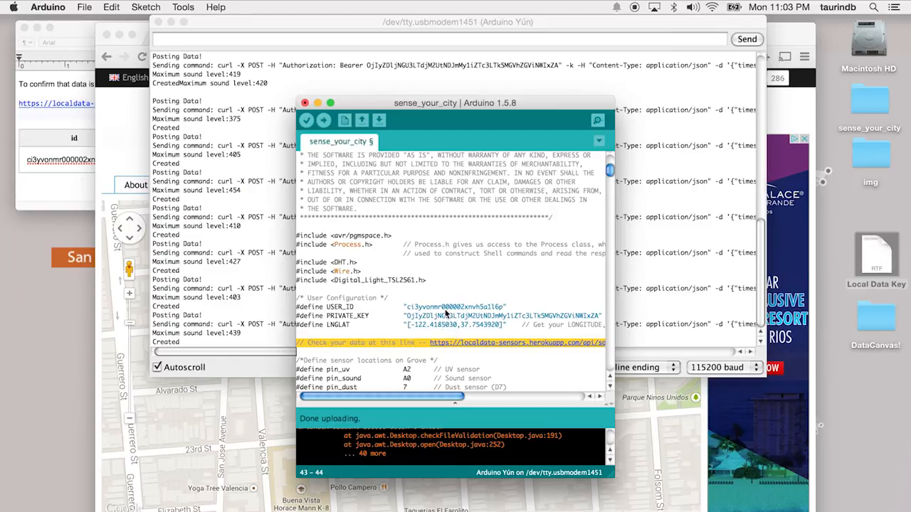
pyautogui.doubleClick(454, 307)
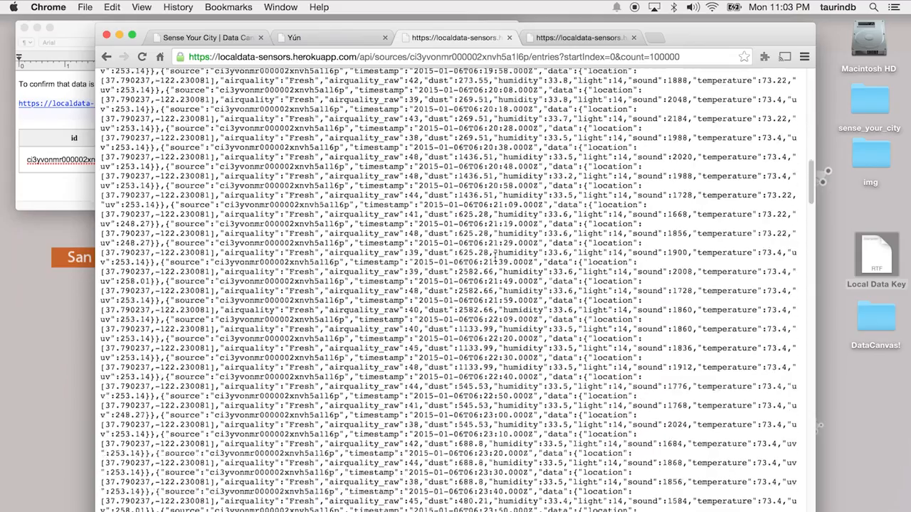
# Step: Scroll the JSON feed to confirm readings tagged with the Mission St coordinates
pyautogui.scroll(-3)
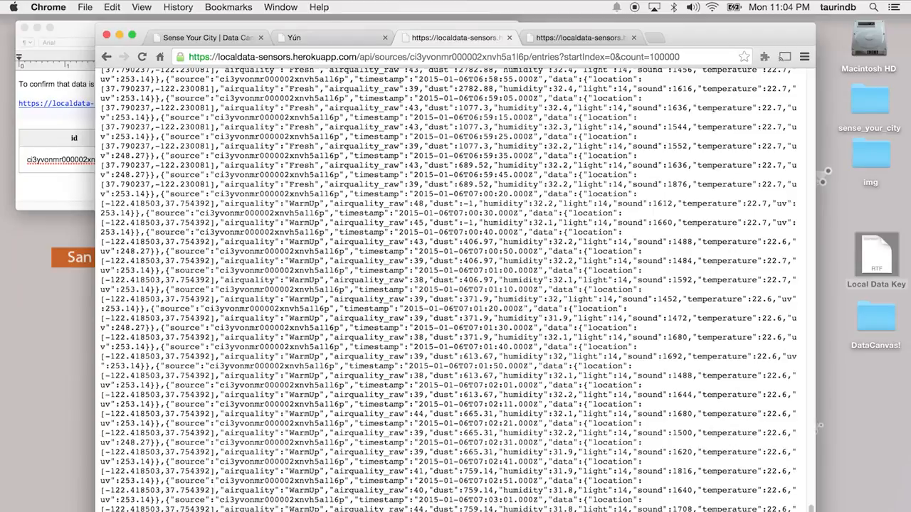
pyautogui.click(463, 57)
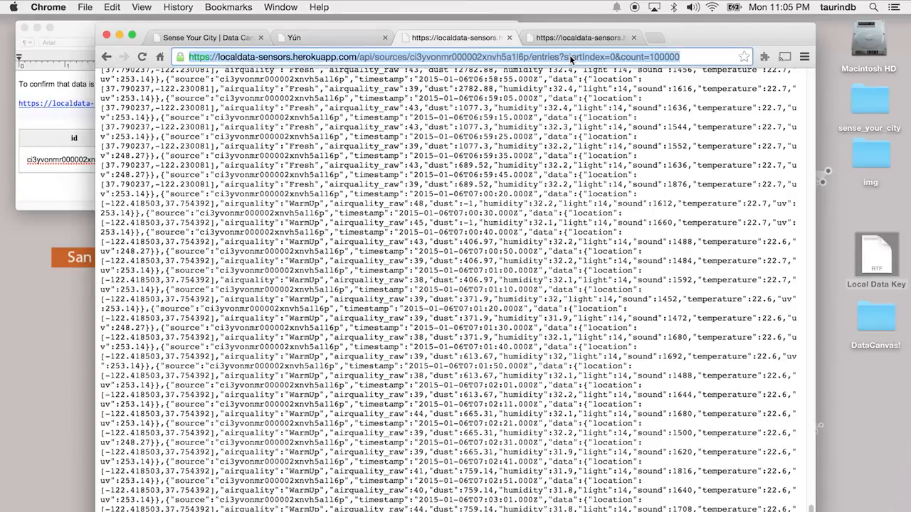